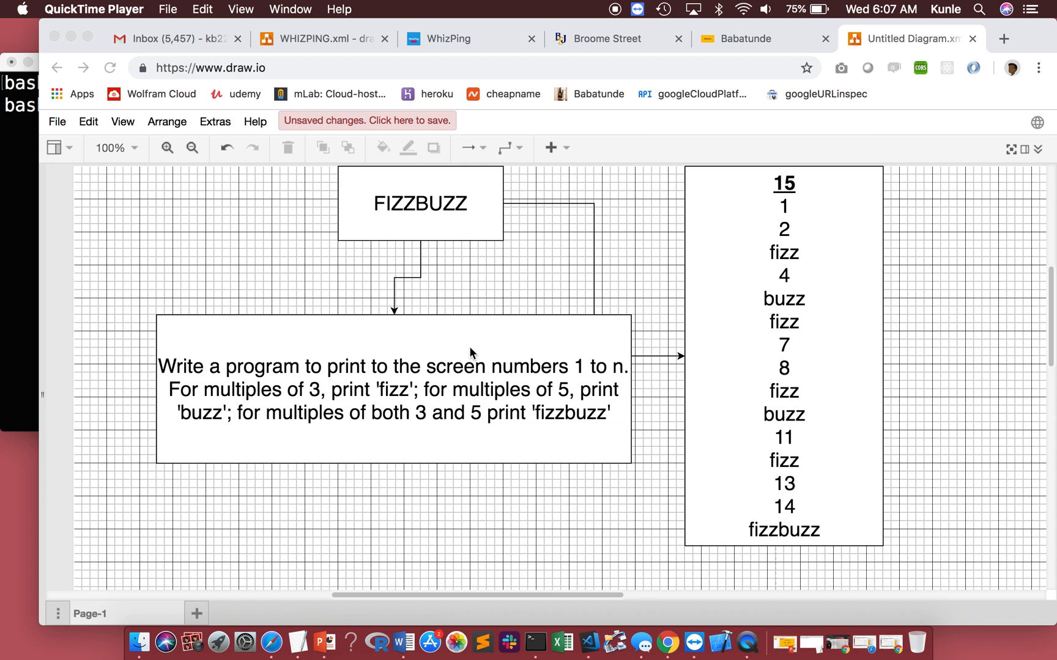
# Review the FizzBuzz problem statement and its expected output before coding.
pyautogui.click(394, 389)
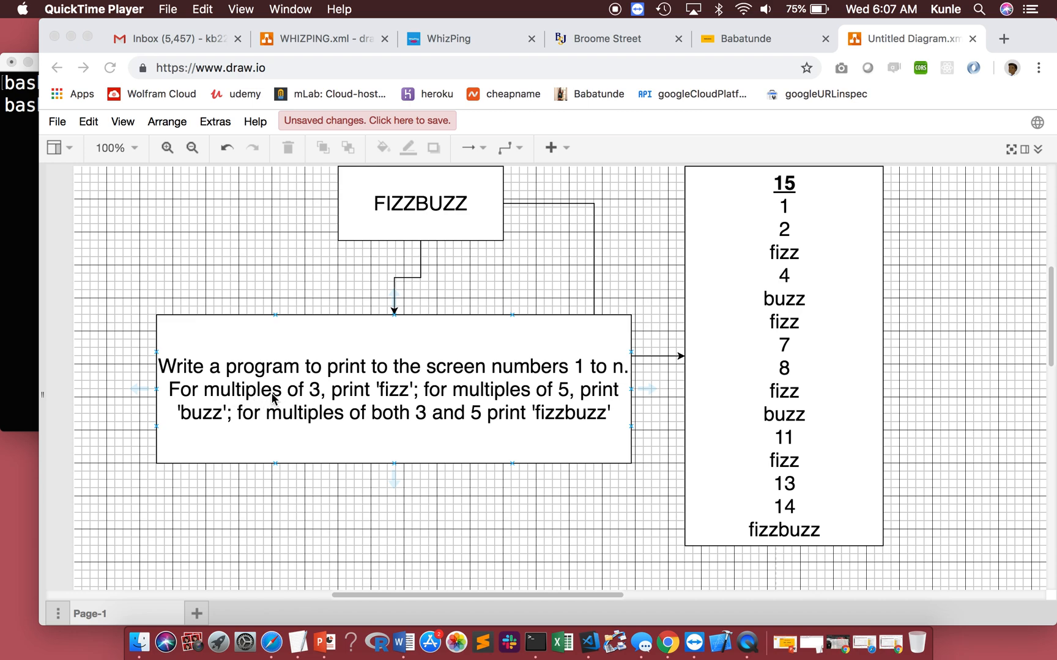
pyautogui.click(401, 415)
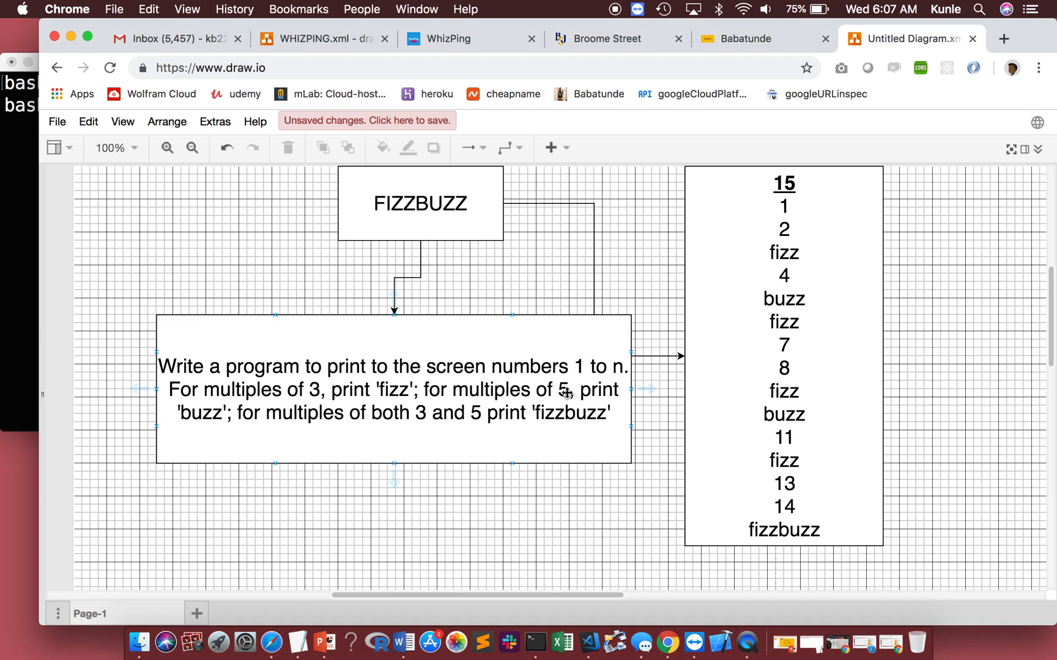
pyautogui.moveTo(318, 422)
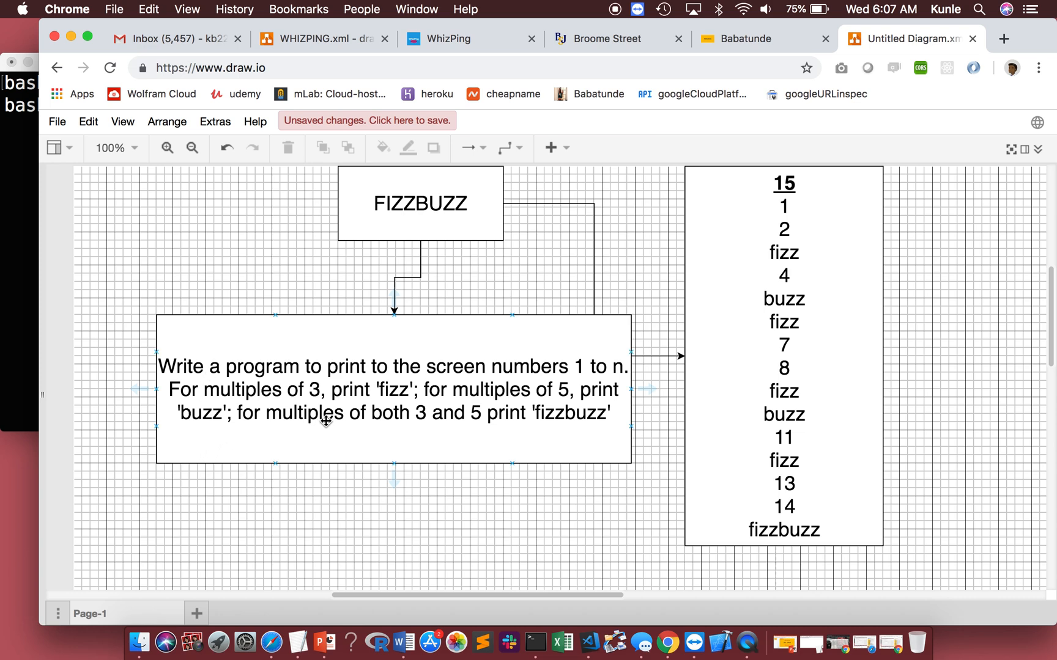
pyautogui.moveTo(511, 419)
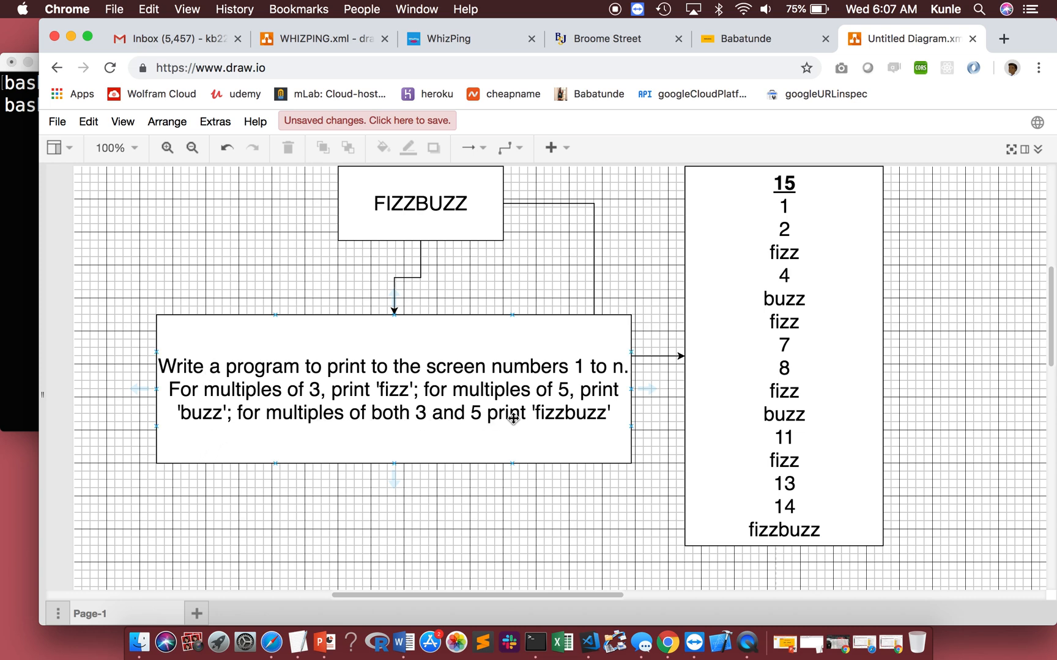
pyautogui.moveTo(592, 423)
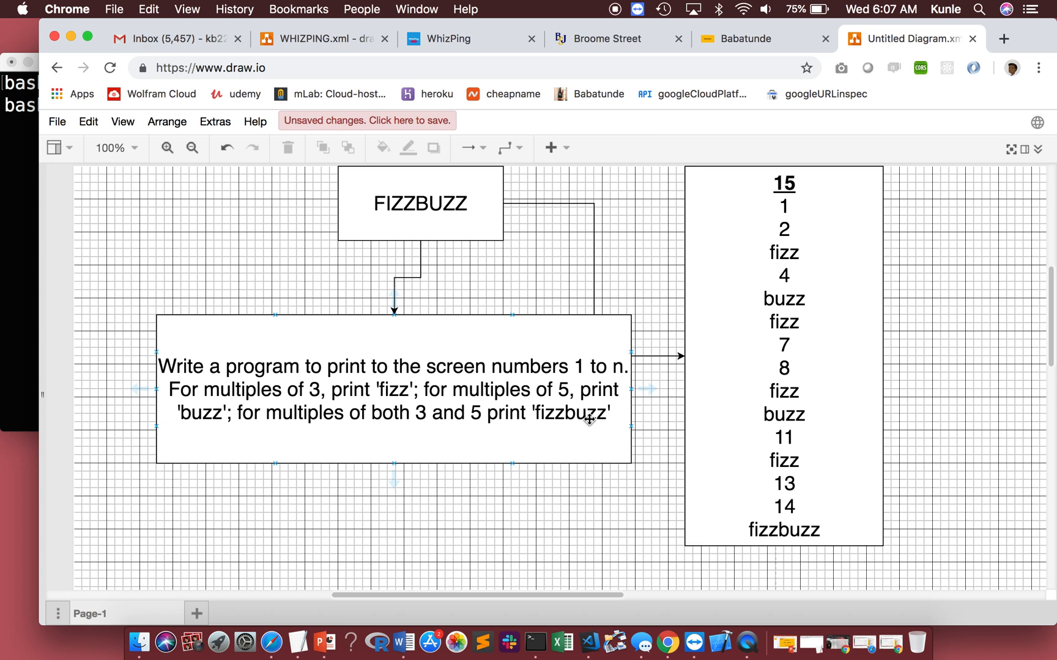
pyautogui.click(785, 207)
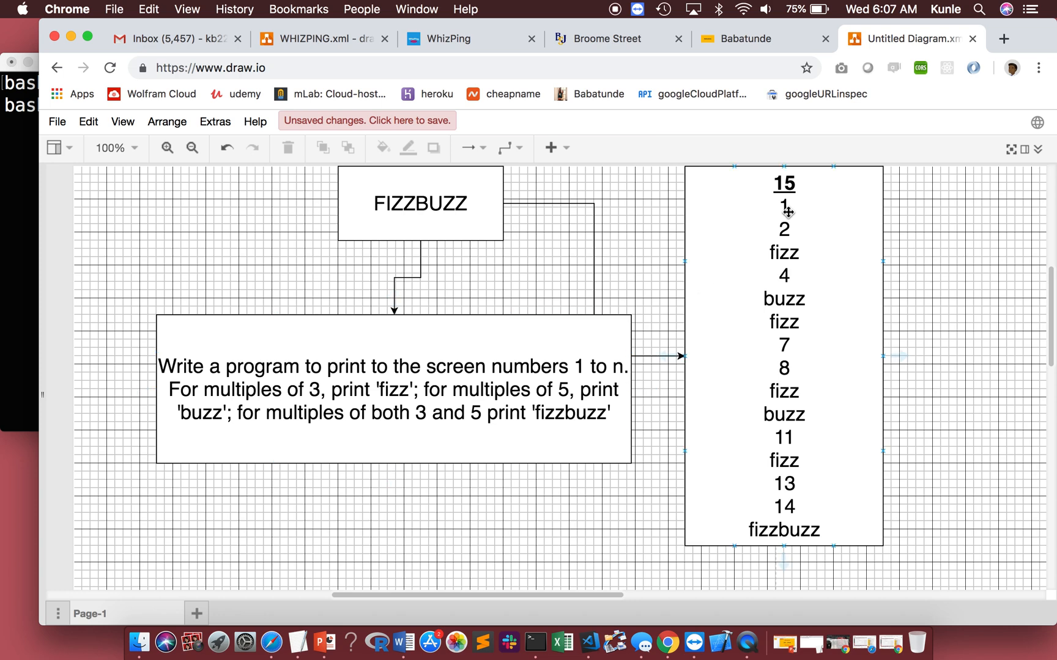
pyautogui.moveTo(802, 259)
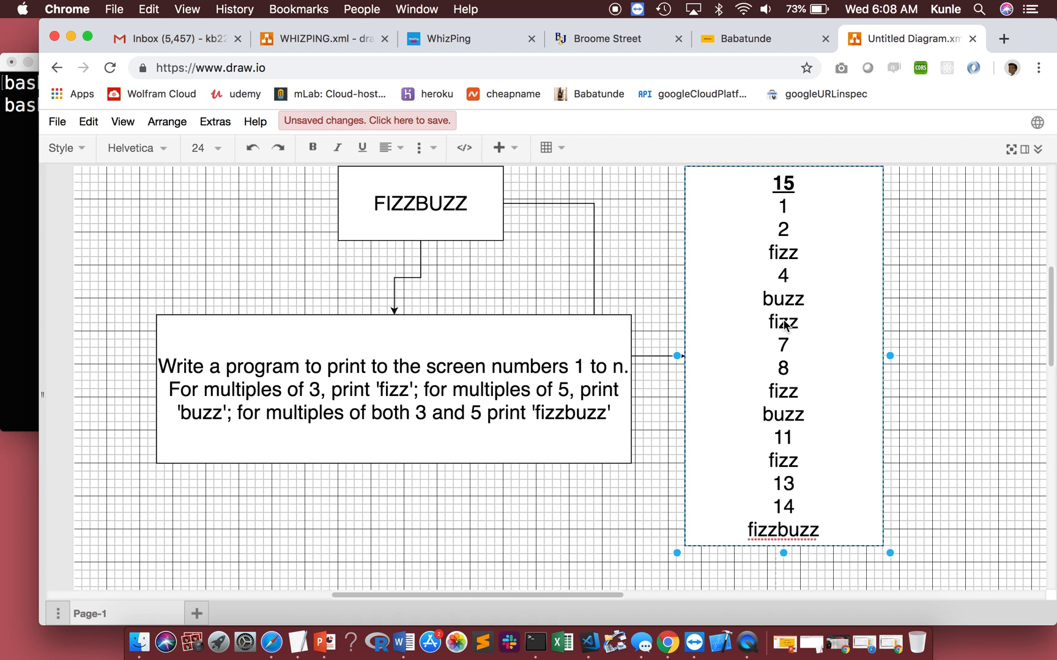
pyautogui.moveTo(800, 397)
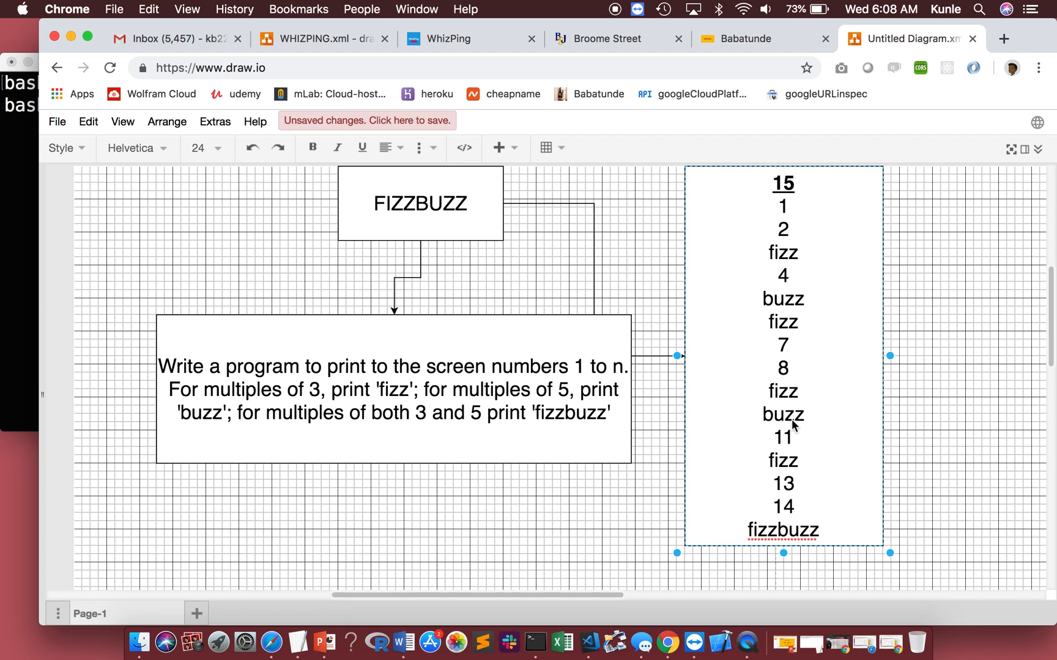
pyautogui.moveTo(786, 472)
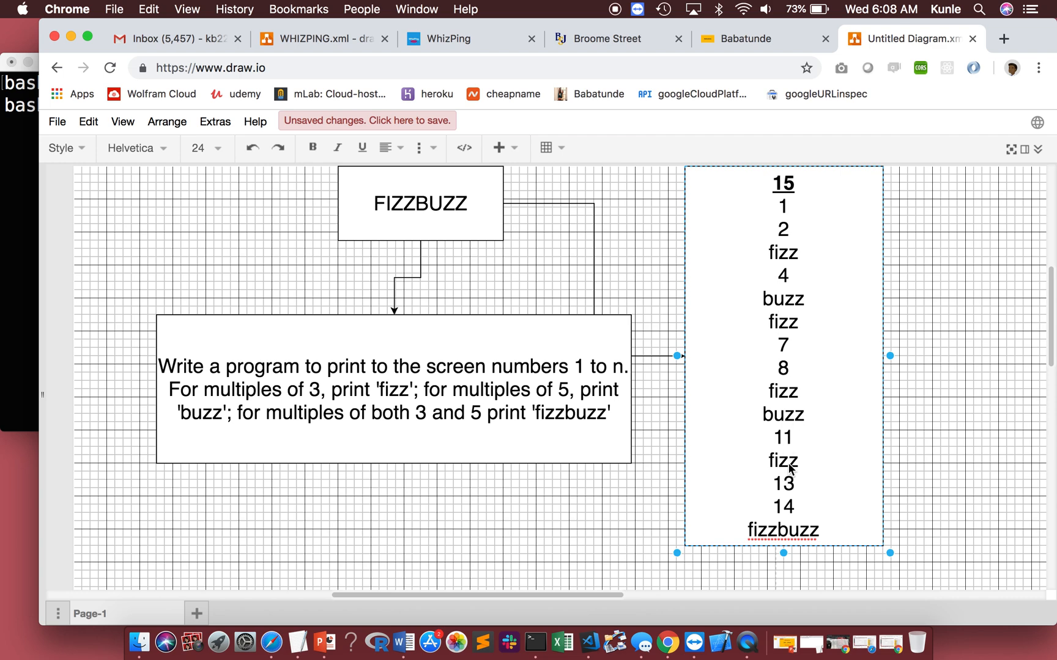
pyautogui.moveTo(783, 542)
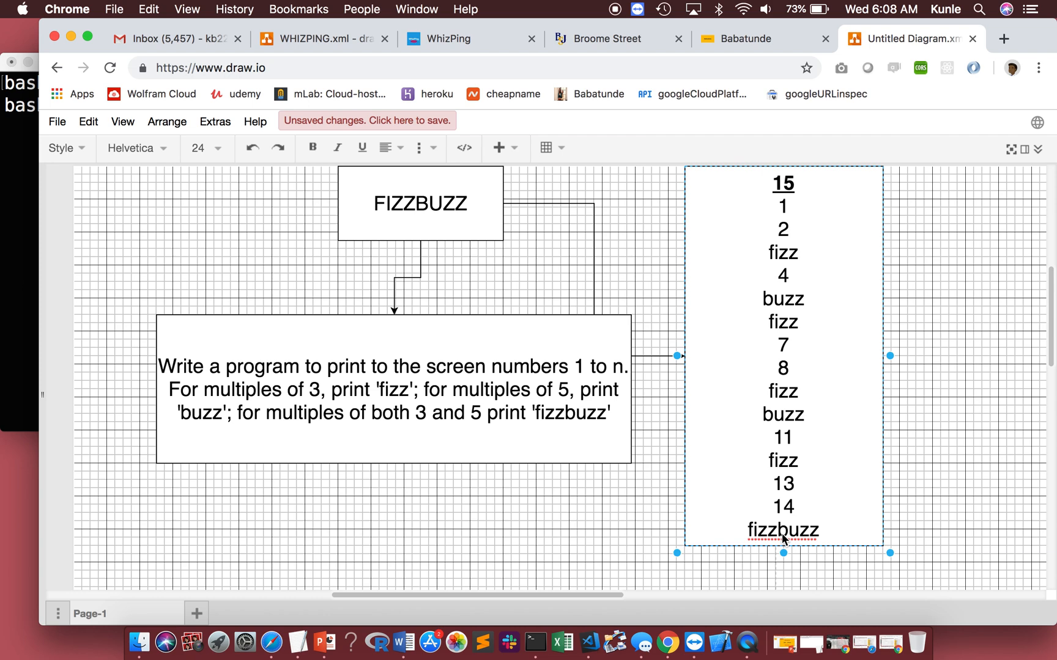
pyautogui.moveTo(784, 320)
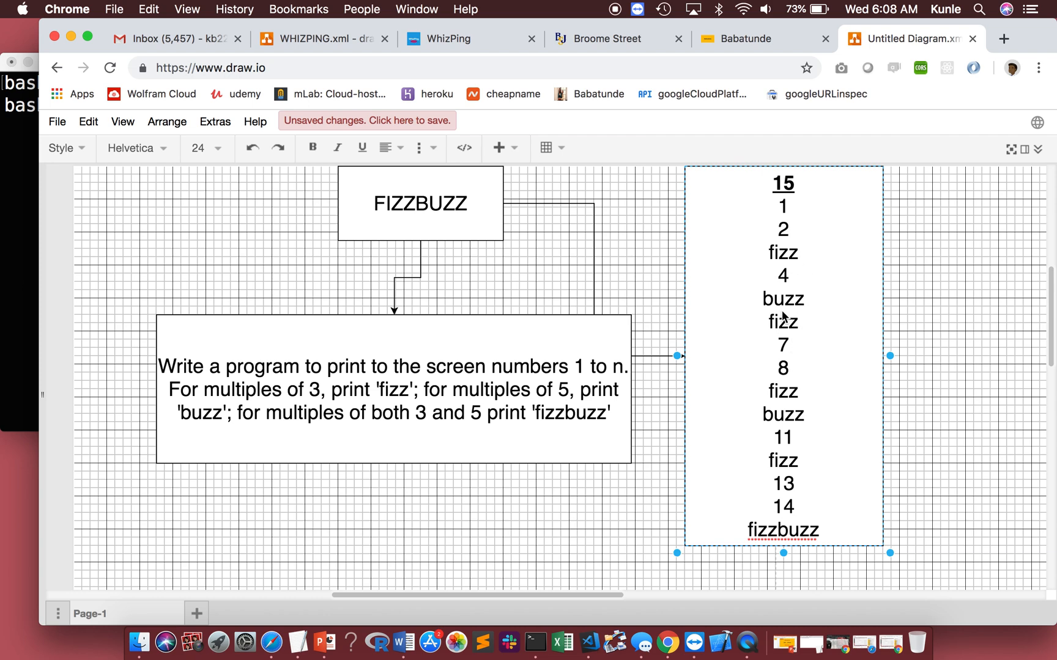
pyautogui.moveTo(781, 333)
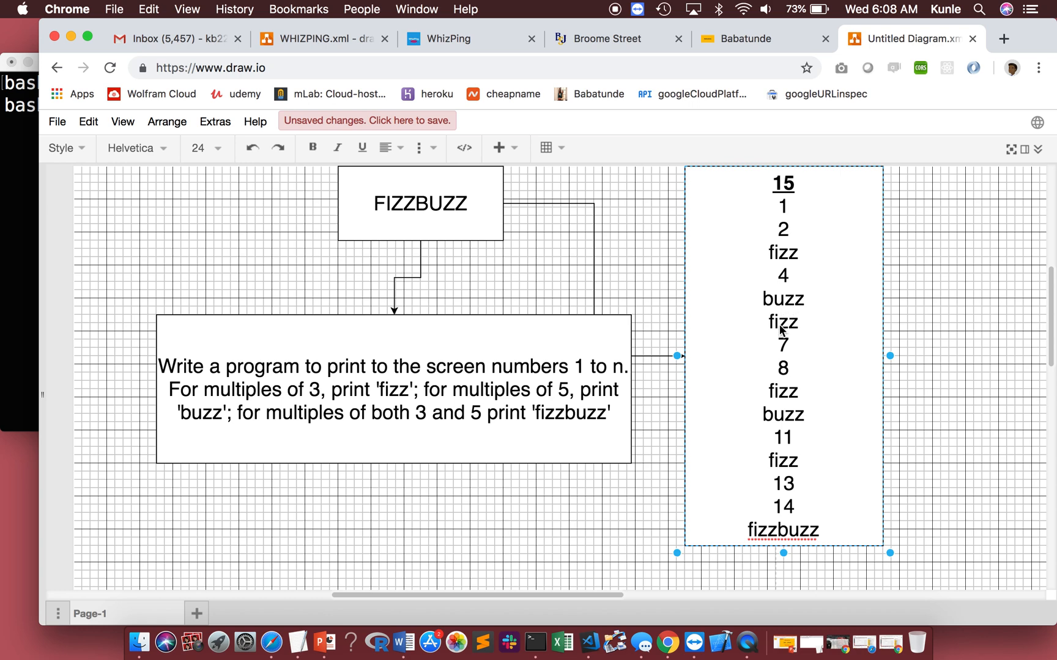
pyautogui.moveTo(780, 403)
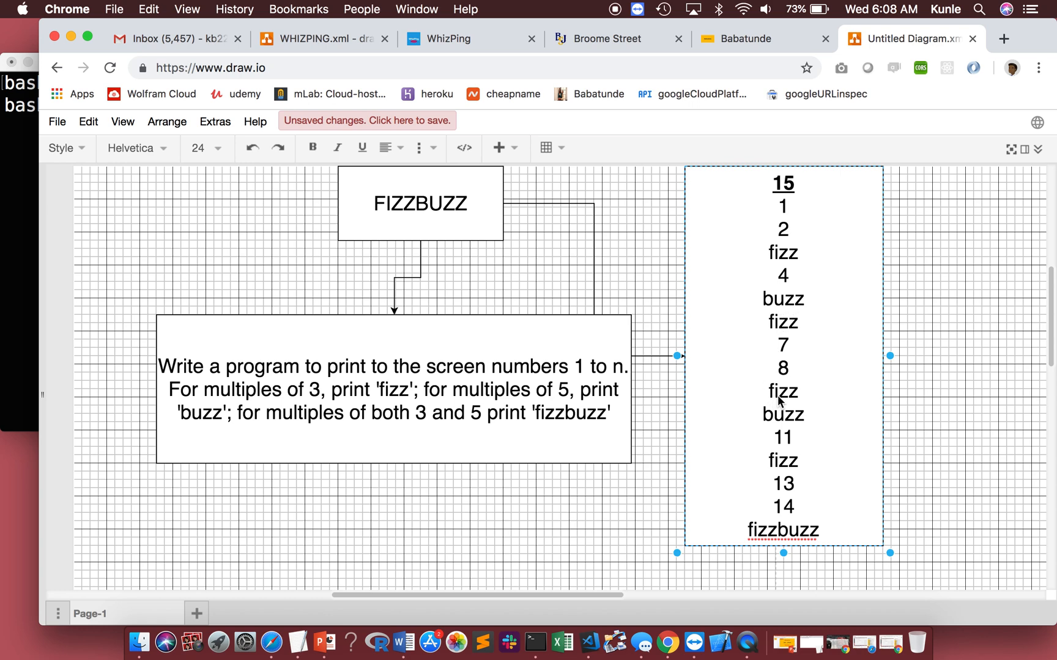
pyautogui.moveTo(775, 416)
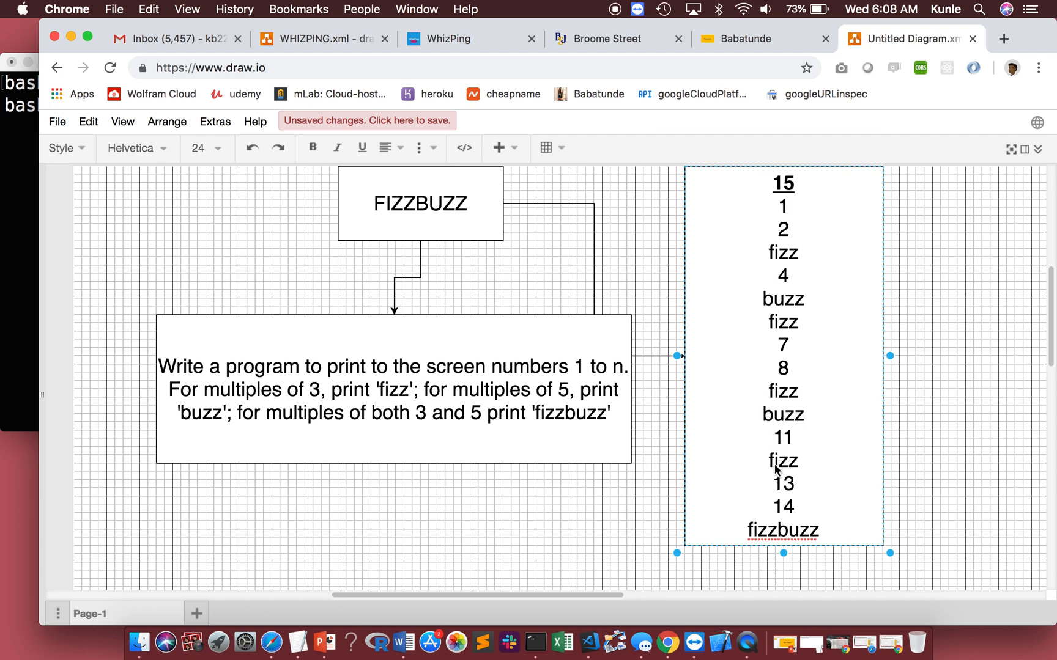
pyautogui.moveTo(773, 539)
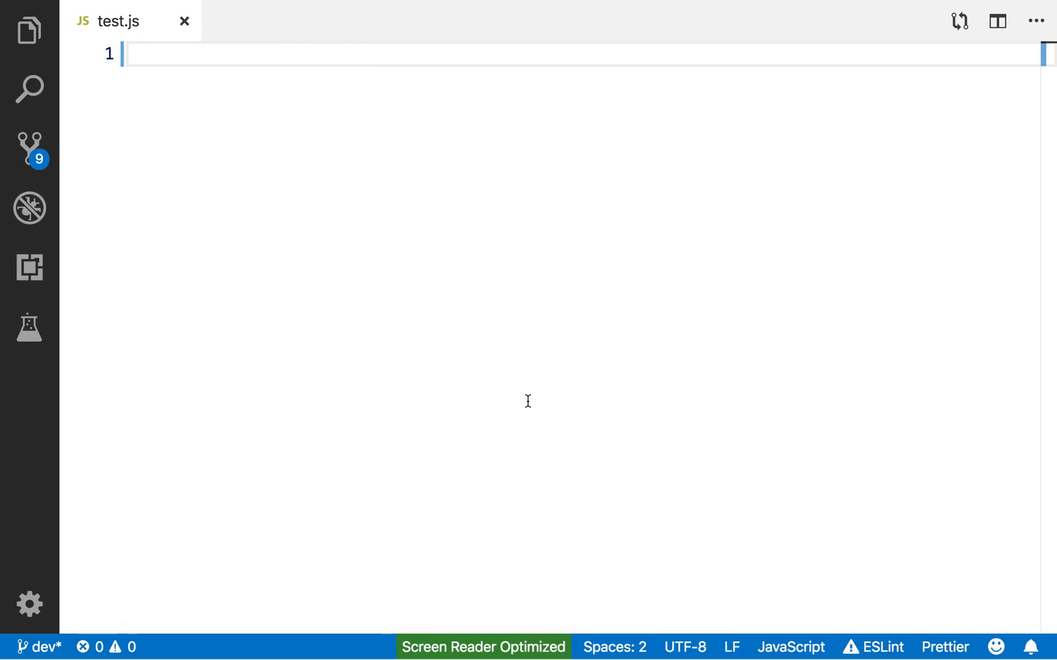
# Write an immediately invoked arrow function ((num)=>{ })(15) in test.js.
pyautogui.write('(num)')
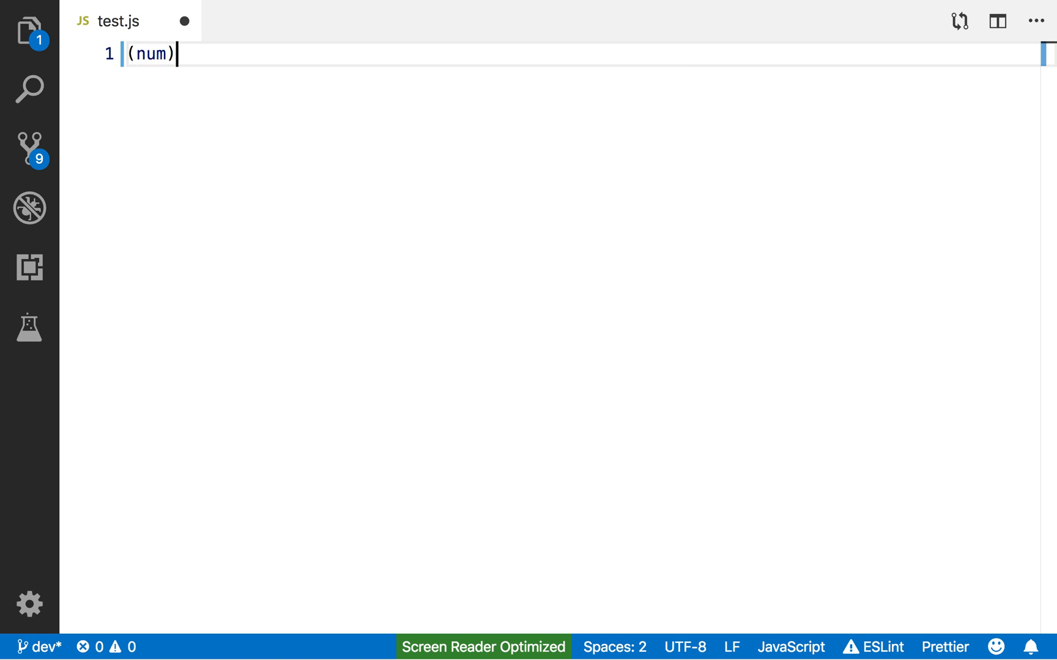
pyautogui.write('=>{')
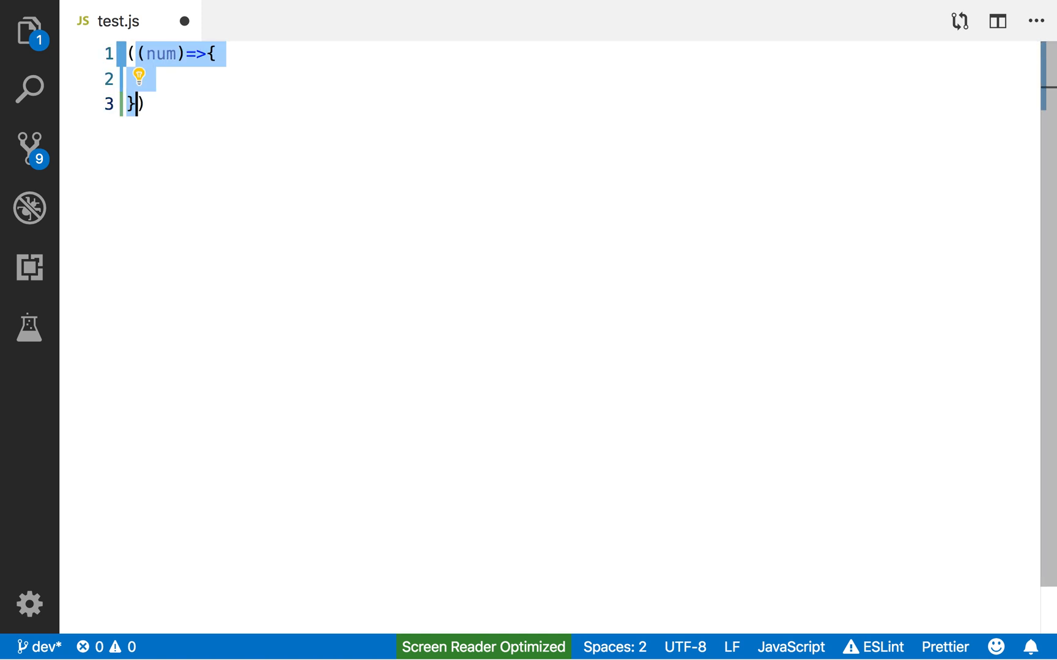
pyautogui.write('(1')
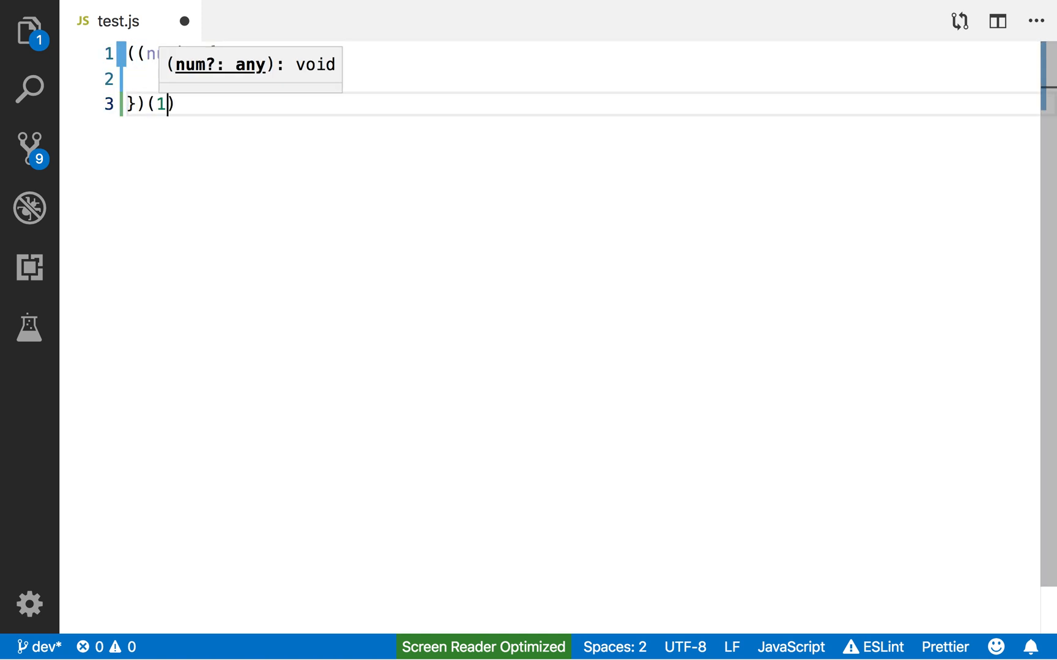
pyautogui.write('5')
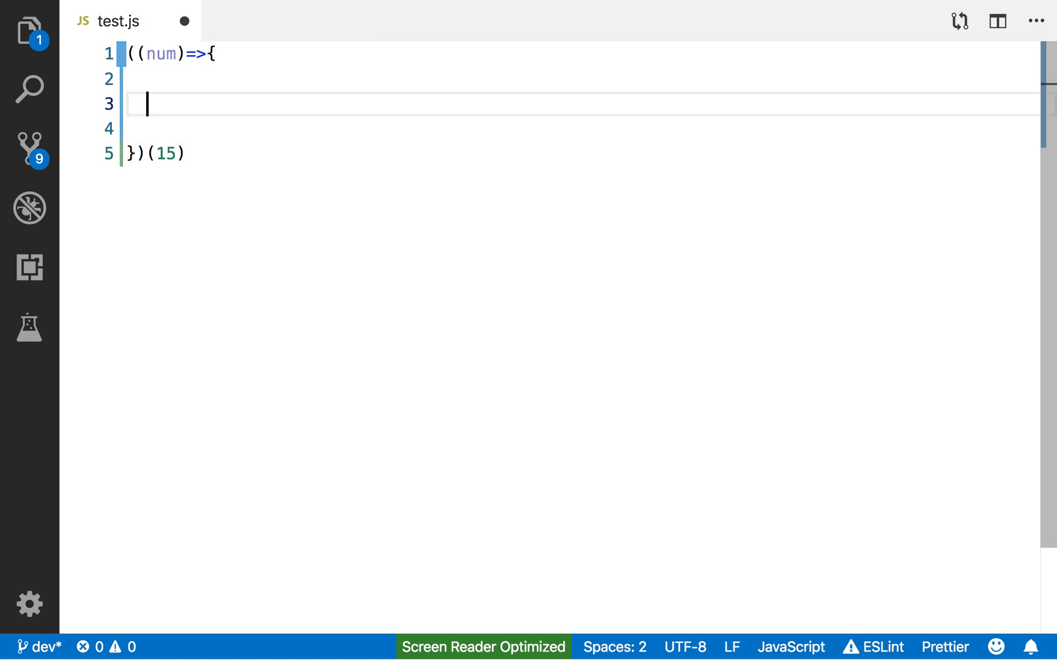
# Add a for loop for(let i=1; i<=15; i++) inside the arrow function.
pyautogui.write('for(let')
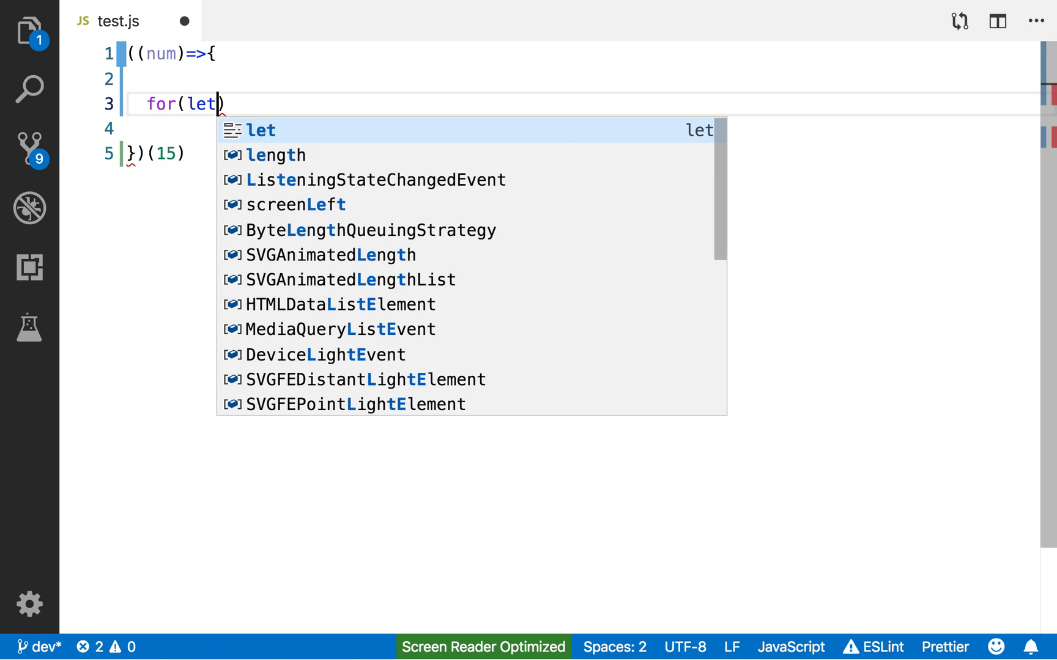
pyautogui.write('i=1;')
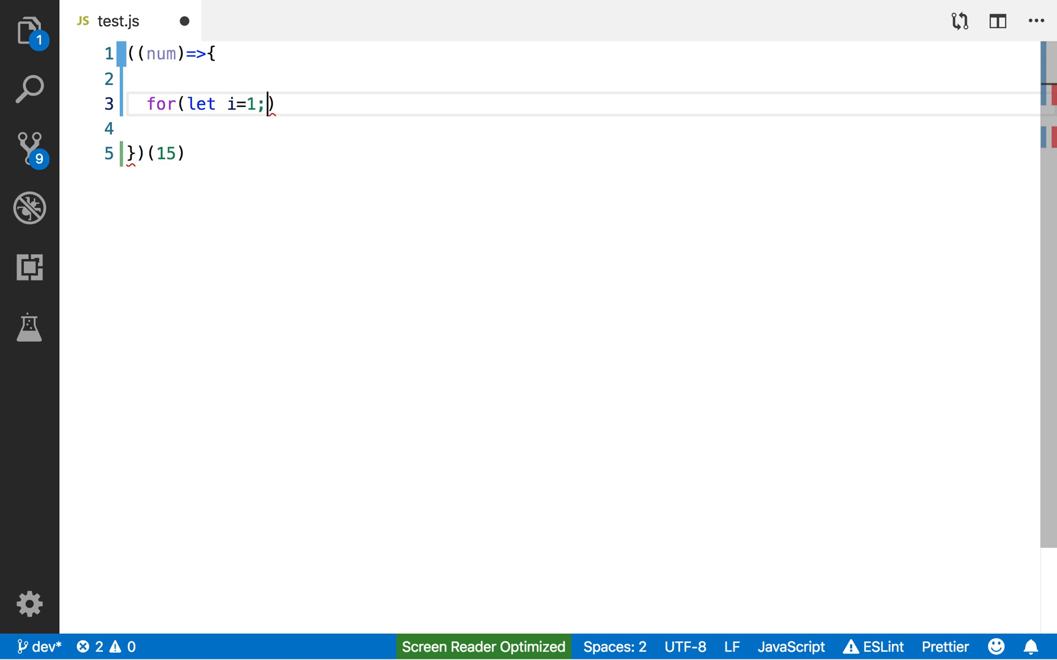
pyautogui.write('i<')
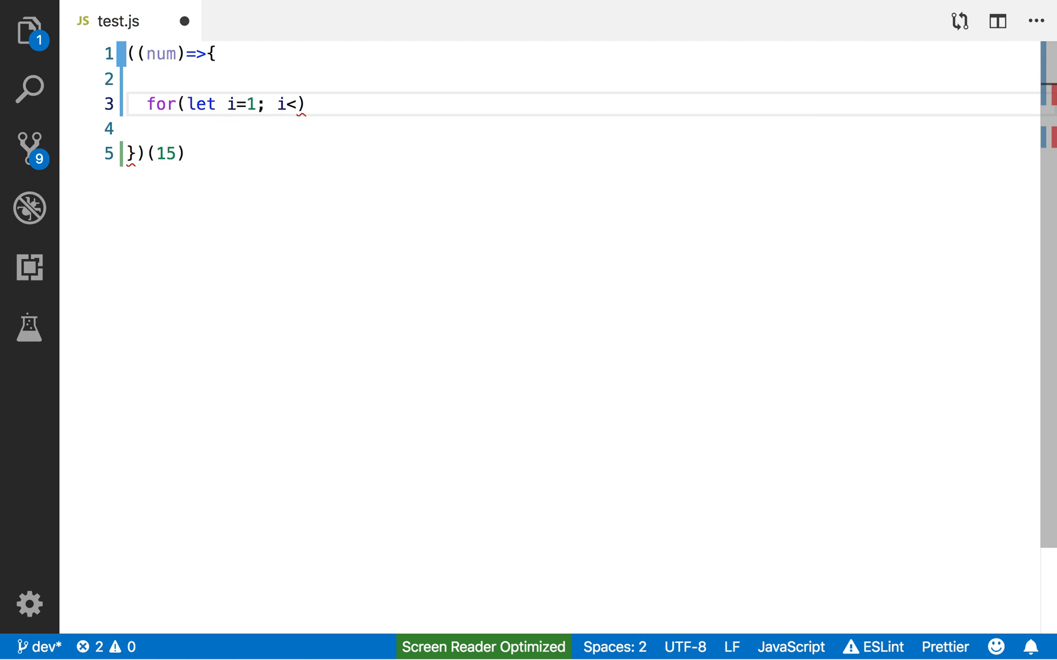
pyautogui.write('=15')
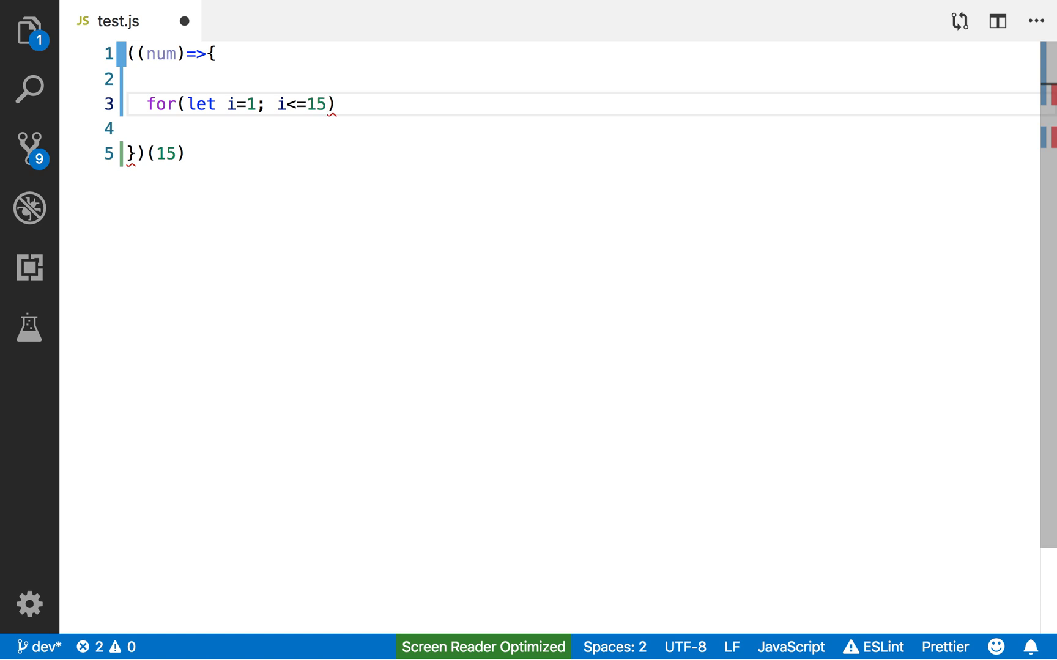
pyautogui.write('; i++')
pyautogui.write('//')
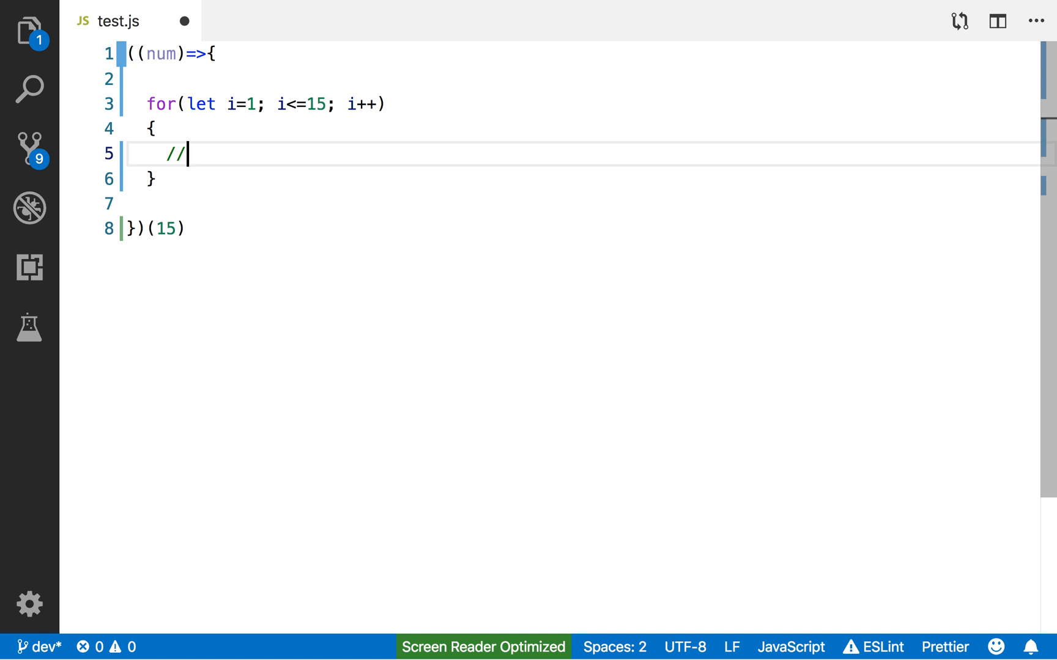
# Add loop-body comments: check for 15, check for 3, check 5, check for 3 again.
pyautogui.write('check for 15')
pyautogui.write('//c')
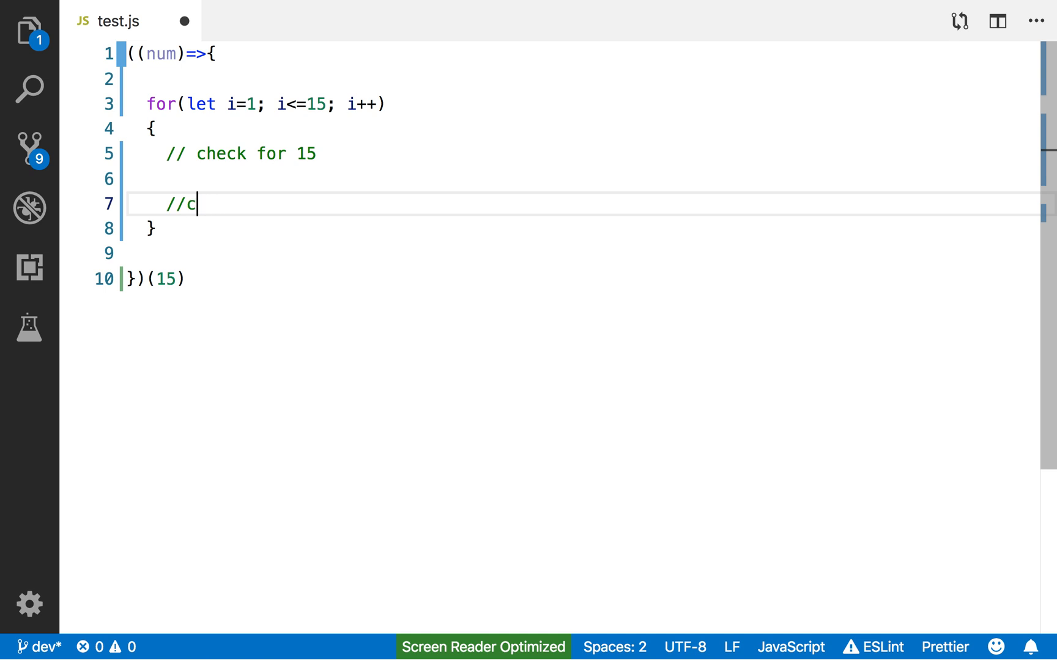
pyautogui.write('heck for 3')
pyautogui.write('// ch')
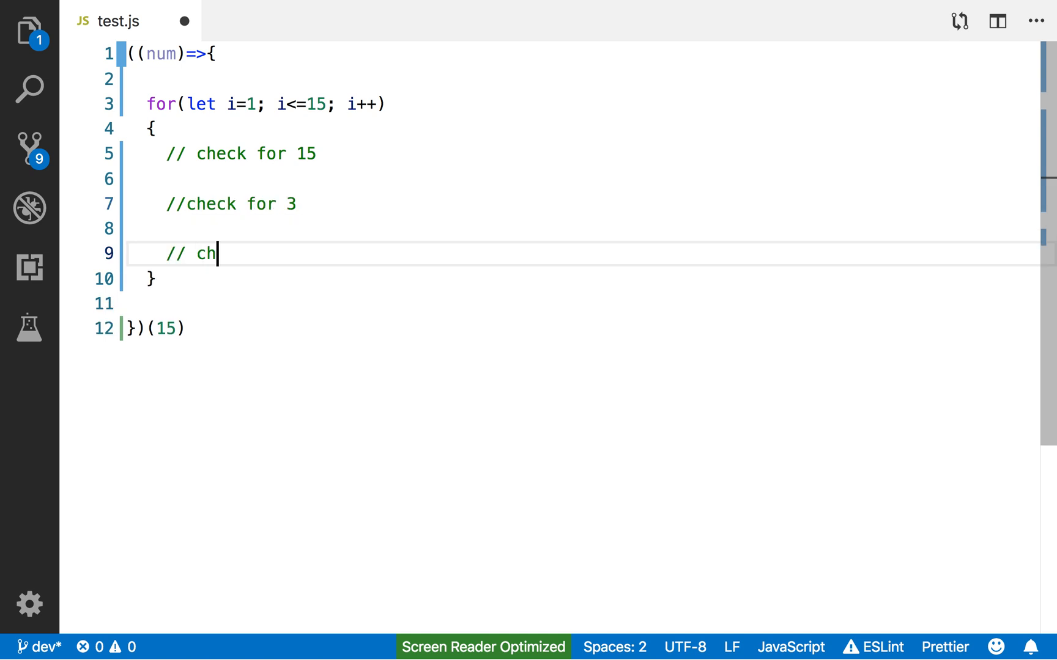
pyautogui.write('eck 5')
pyautogui.write('check')
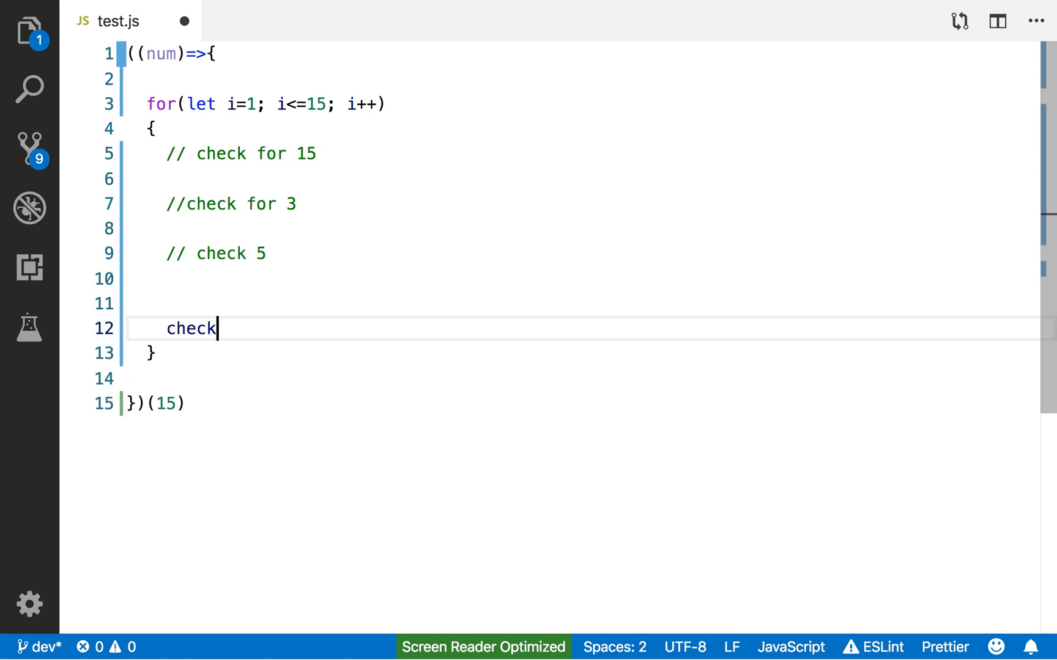
pyautogui.press('Backspace')
pyautogui.write('//')
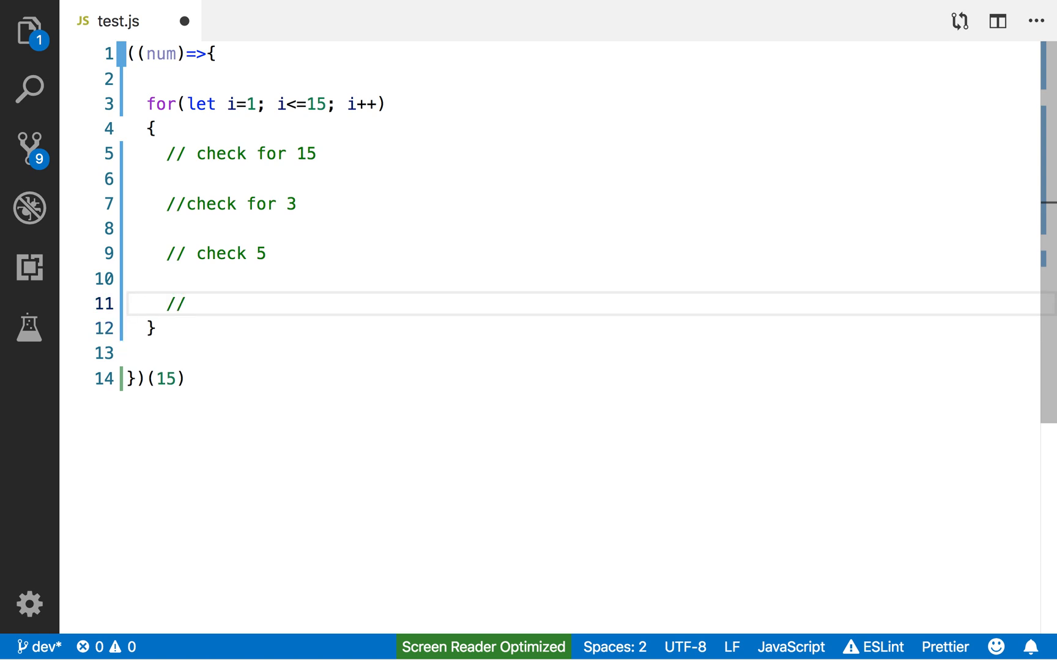
pyautogui.write('check for')
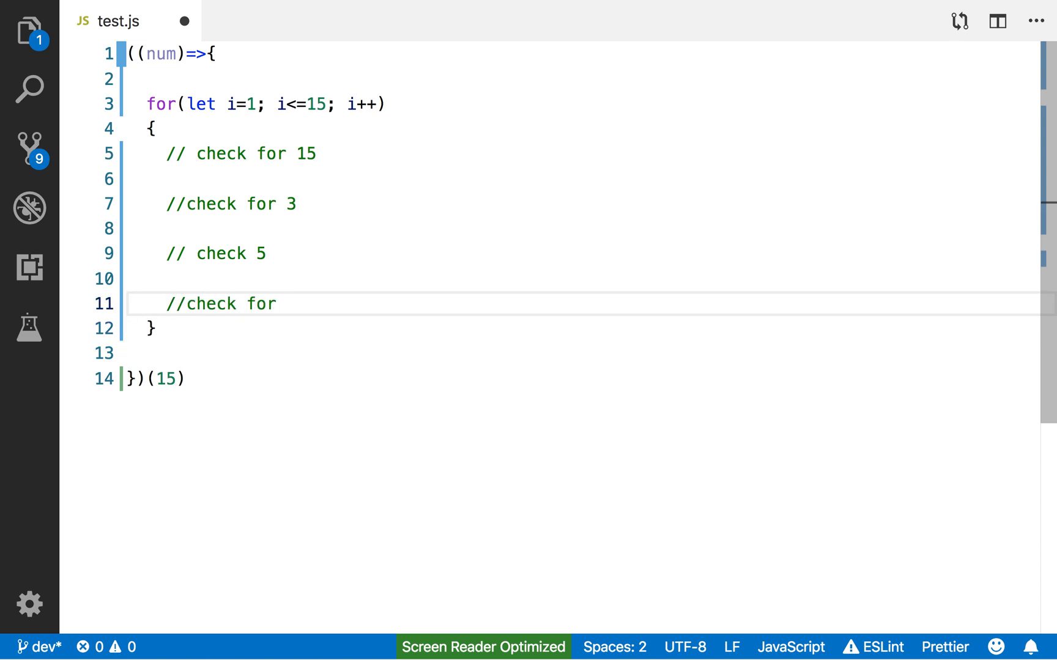
pyautogui.write('3 again')
pyautogui.click(583, 178)
pyautogui.write('if(i')
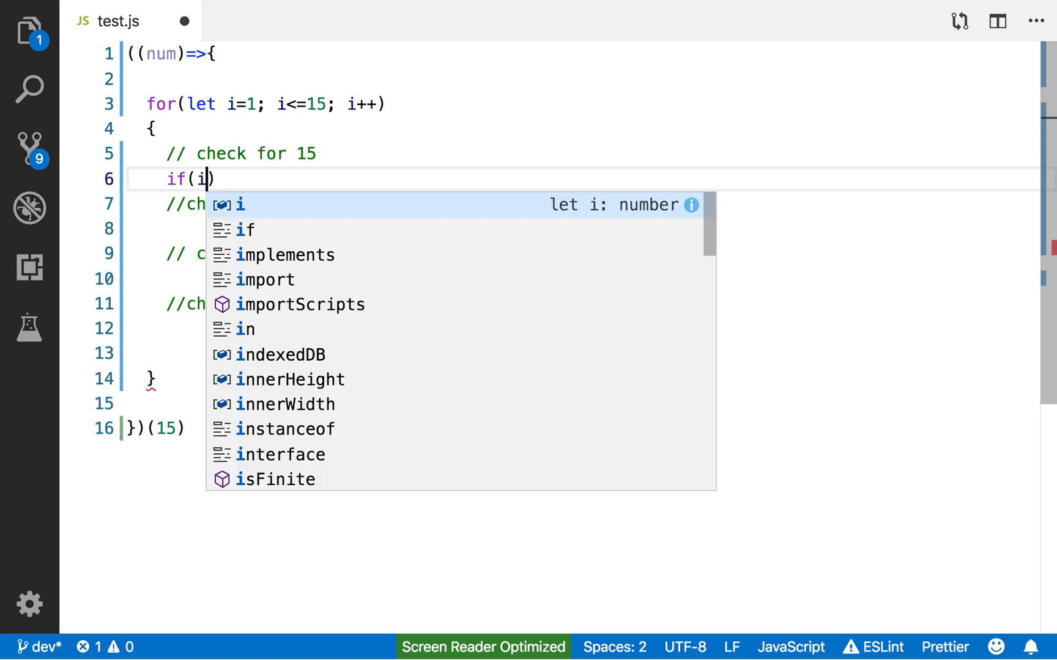
# Write the condition if(i%3===0 && i%5===0) { under the check-for-15 comment.
pyautogui.write('%3')
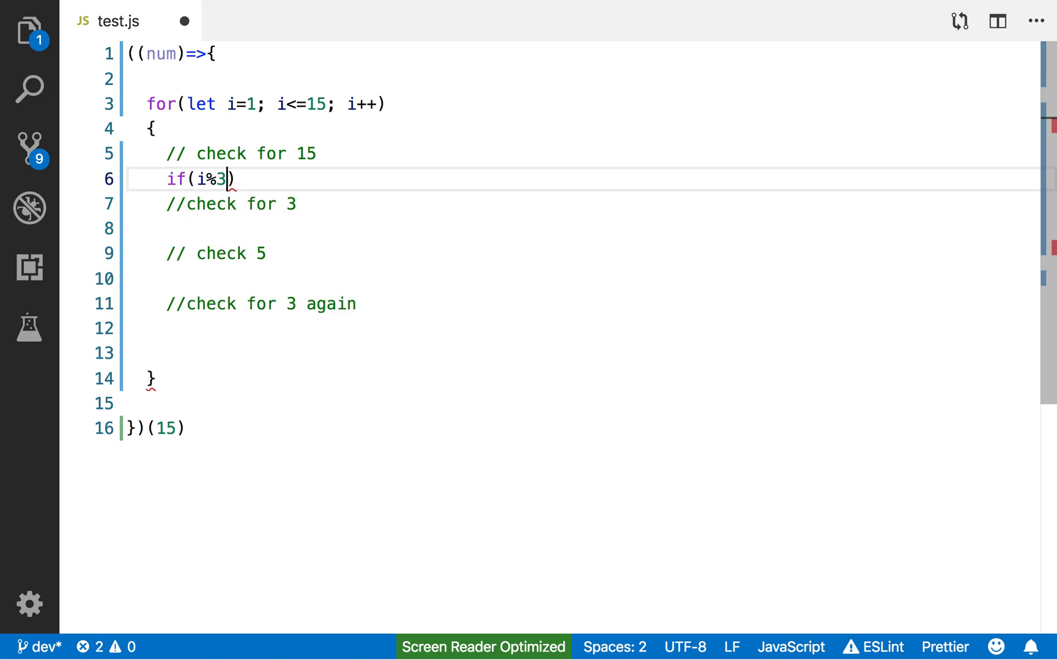
pyautogui.write('===0')
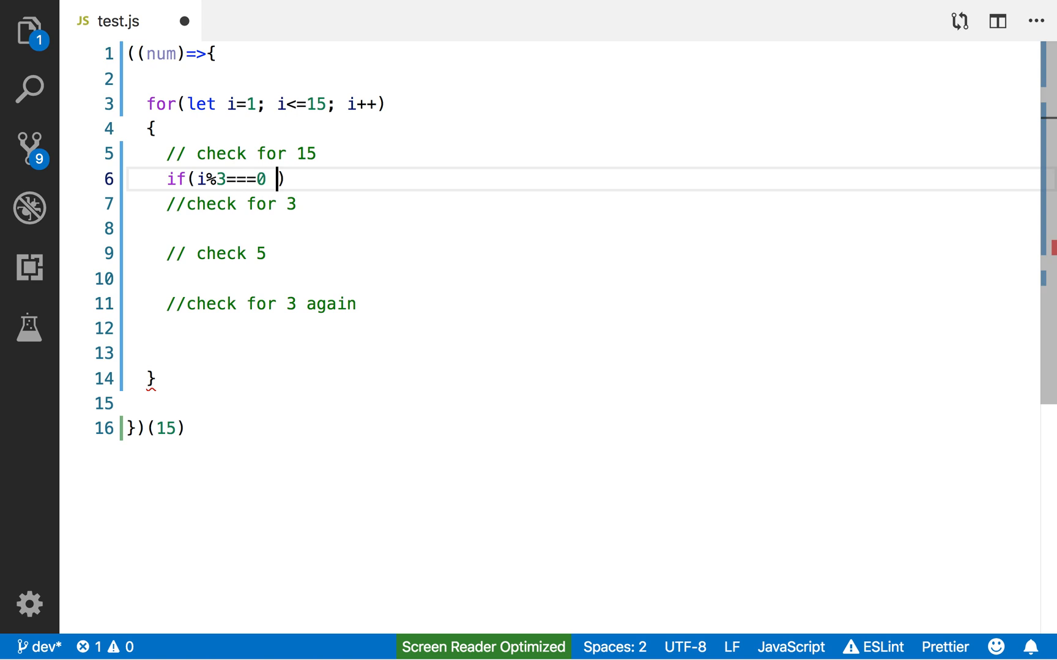
pyautogui.write('&& i')
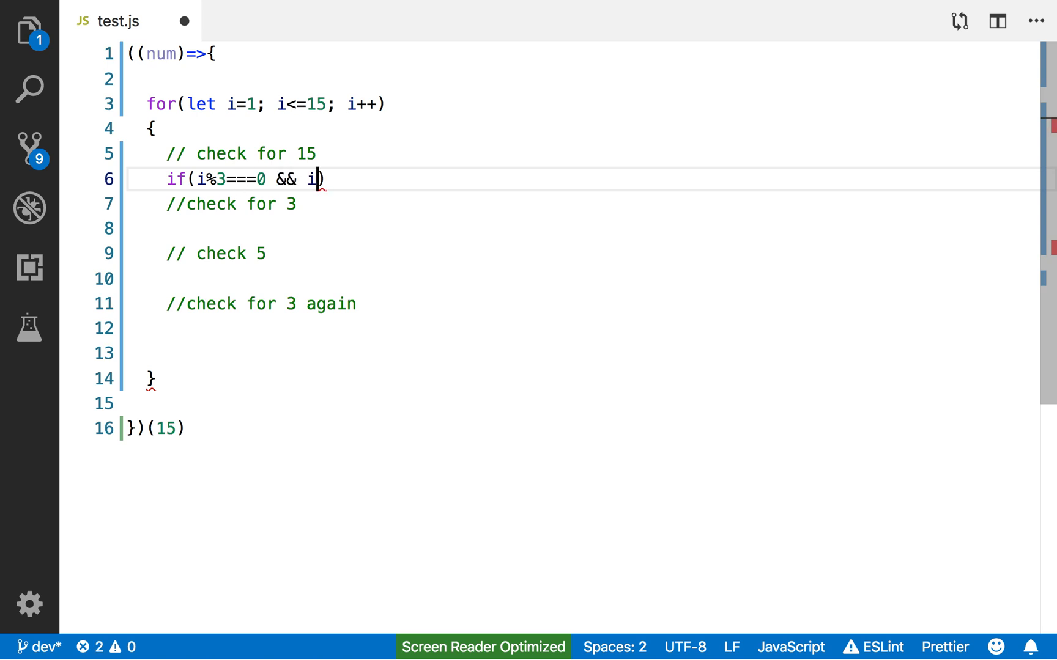
pyautogui.write('%5')
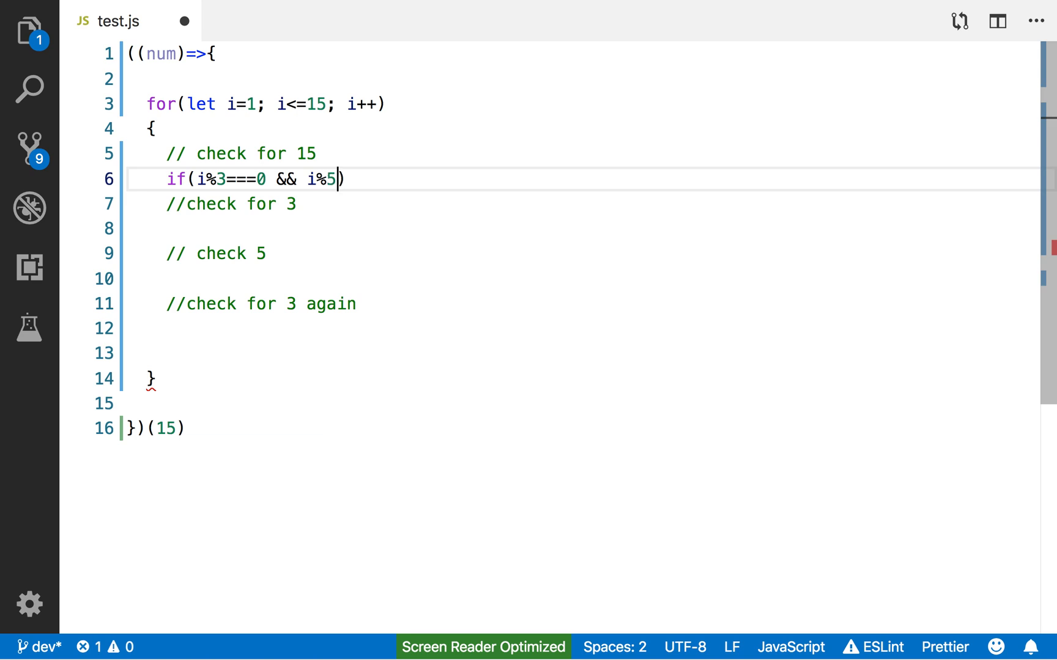
pyautogui.write('===0')
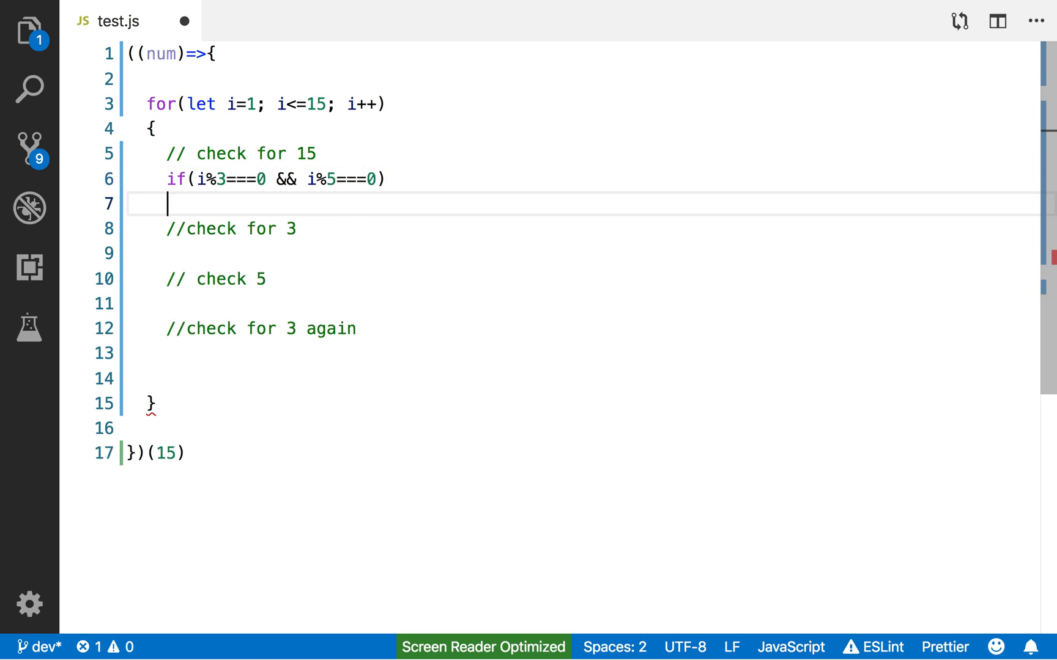
pyautogui.write('{')
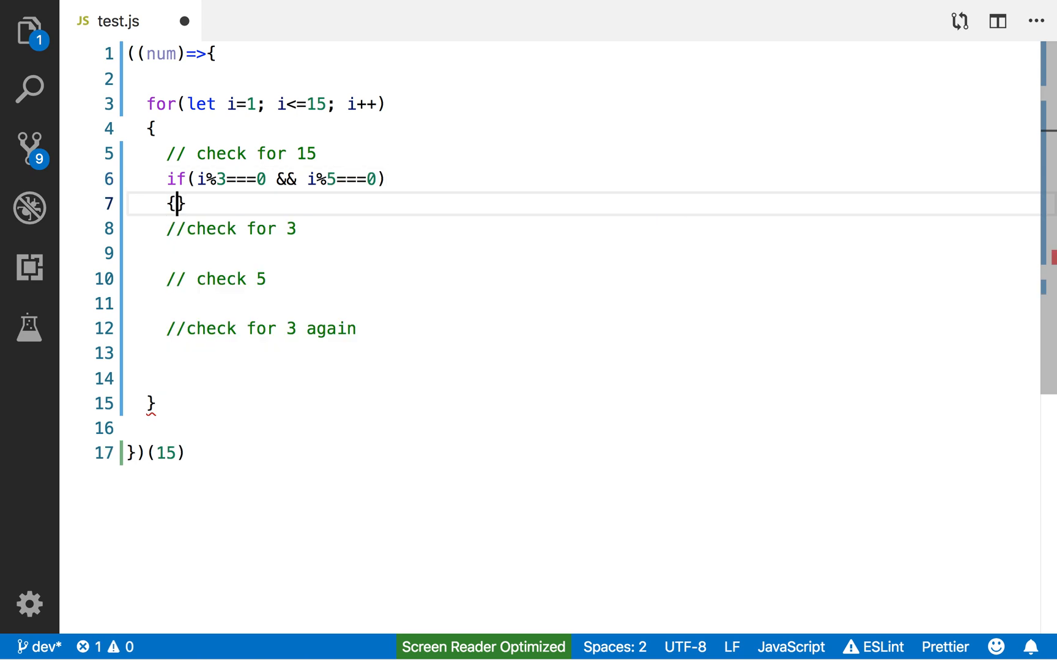
# Log "fizzbuzz" and increment i with ++i; inside that if block.
pyautogui.write('console.log("fi')
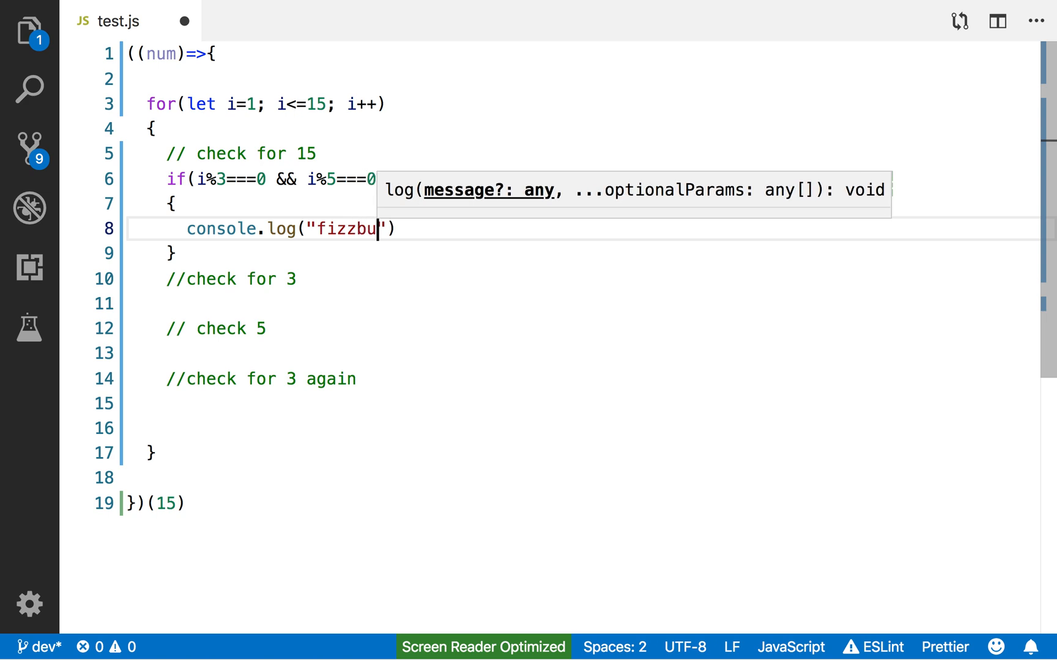
pyautogui.write('zz')
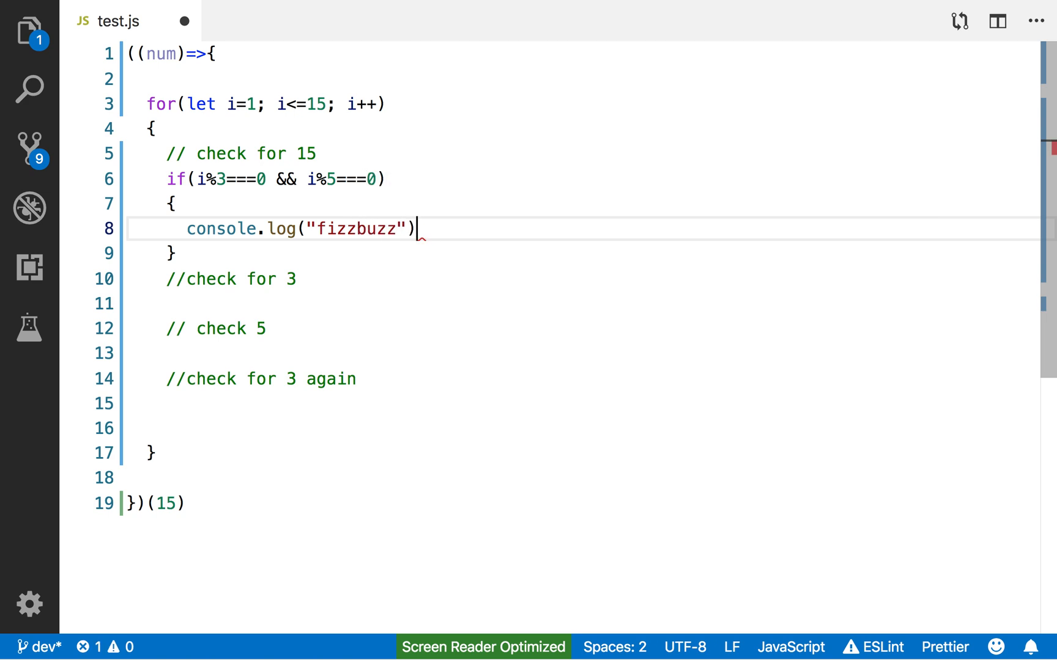
pyautogui.write(';')
pyautogui.press('Enter')
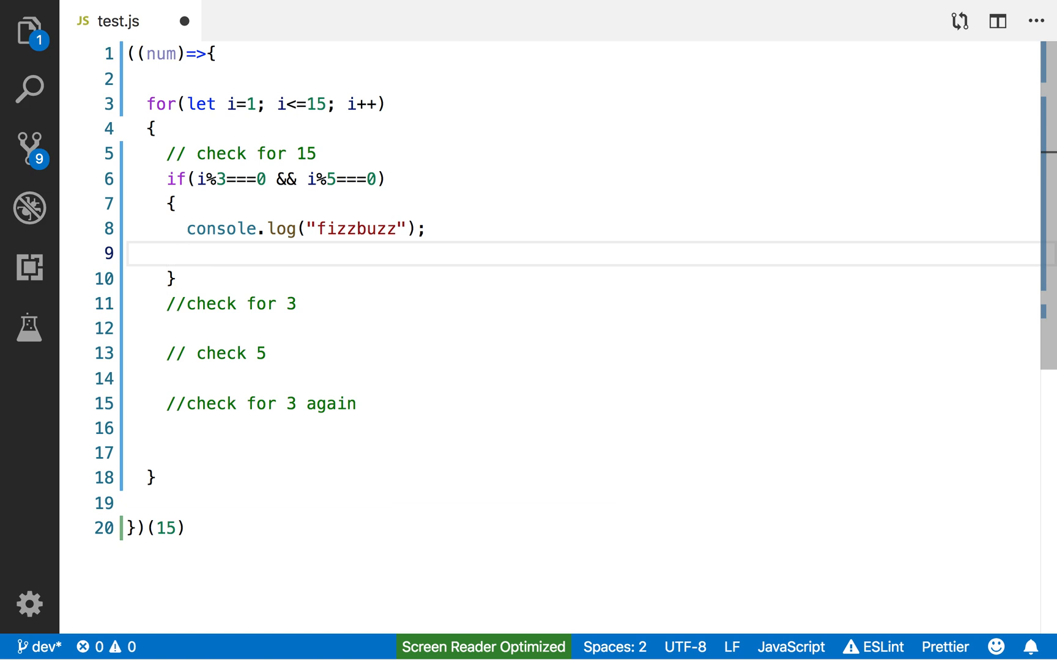
pyautogui.write('++i;')
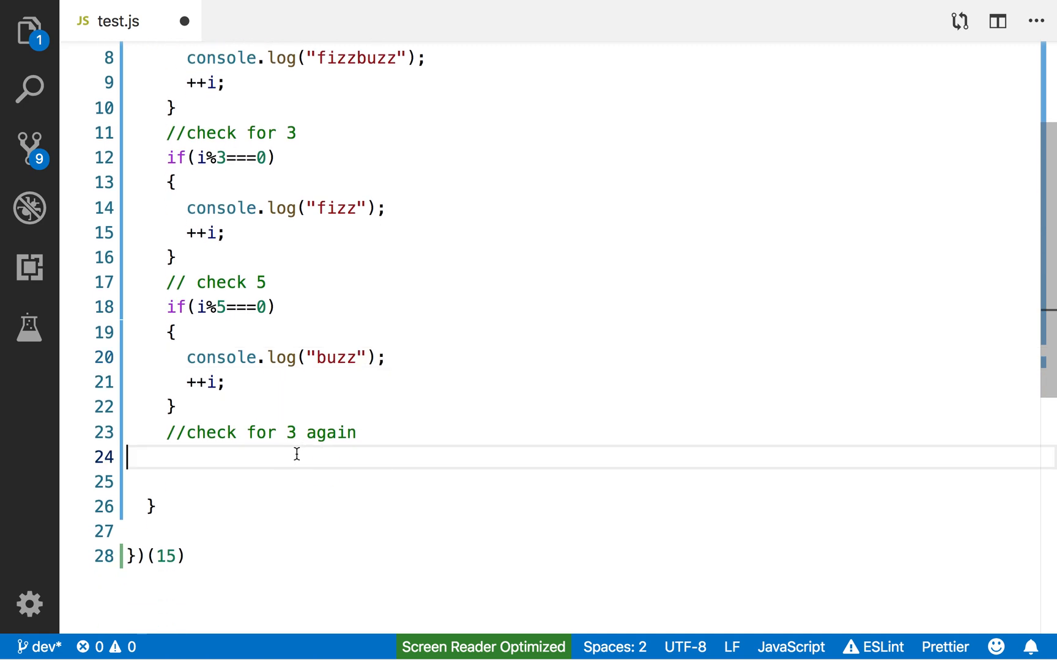
# Add a blank line below the check-for-3-again comment for the next block.
pyautogui.press('Enter')
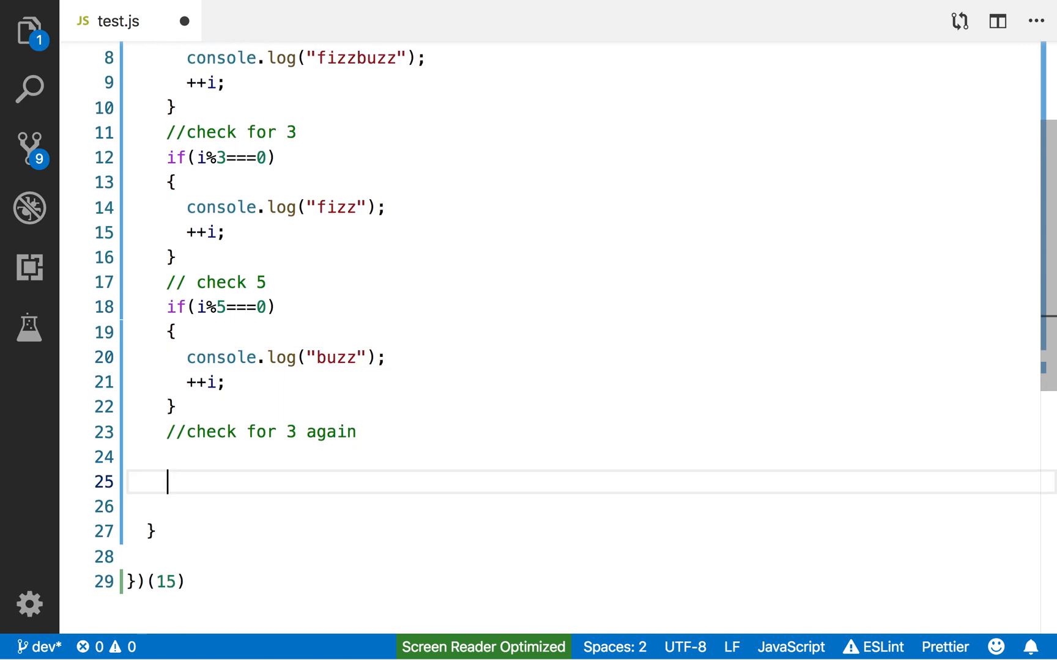
# Add an //else comment followed by if(i>num) break; to exit the loop.
pyautogui.write('//else')
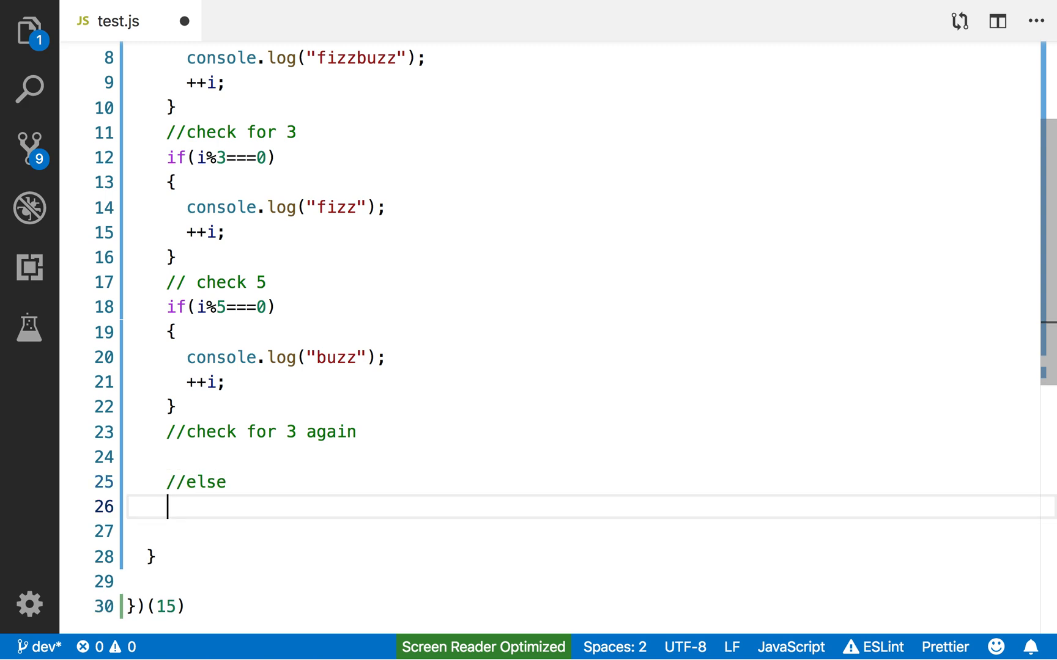
pyautogui.write('if(')
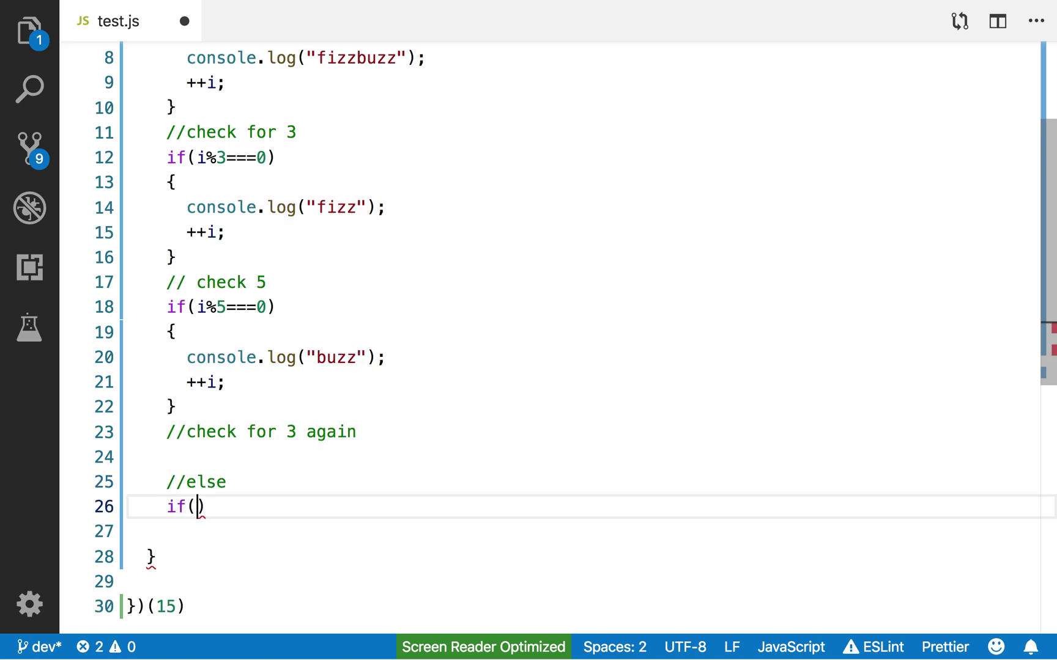
pyautogui.write('i>num')
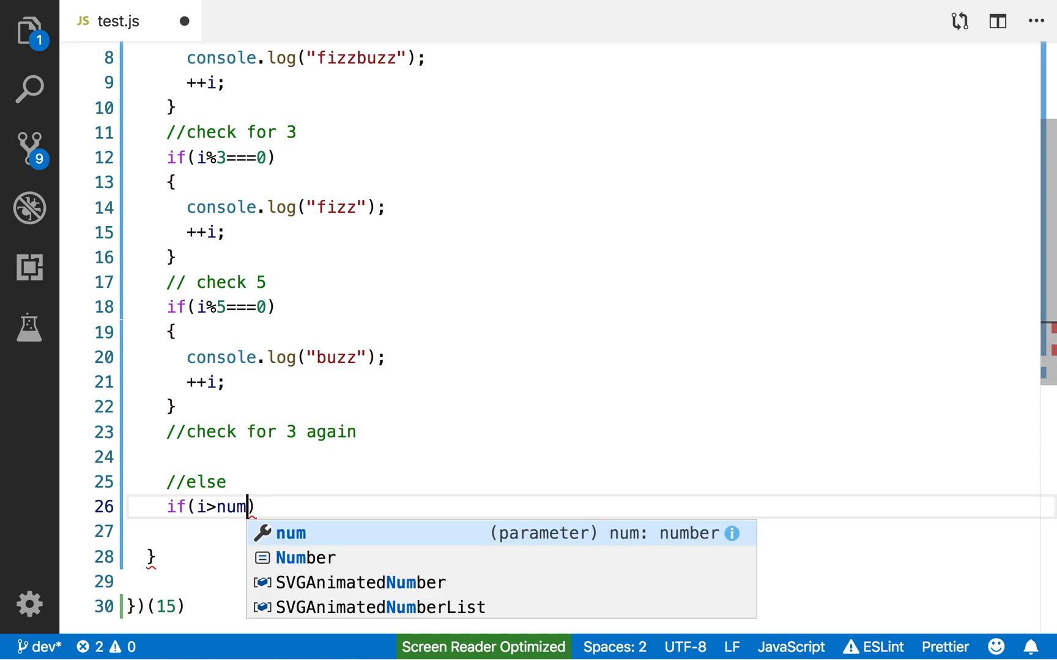
pyautogui.press('Enter')
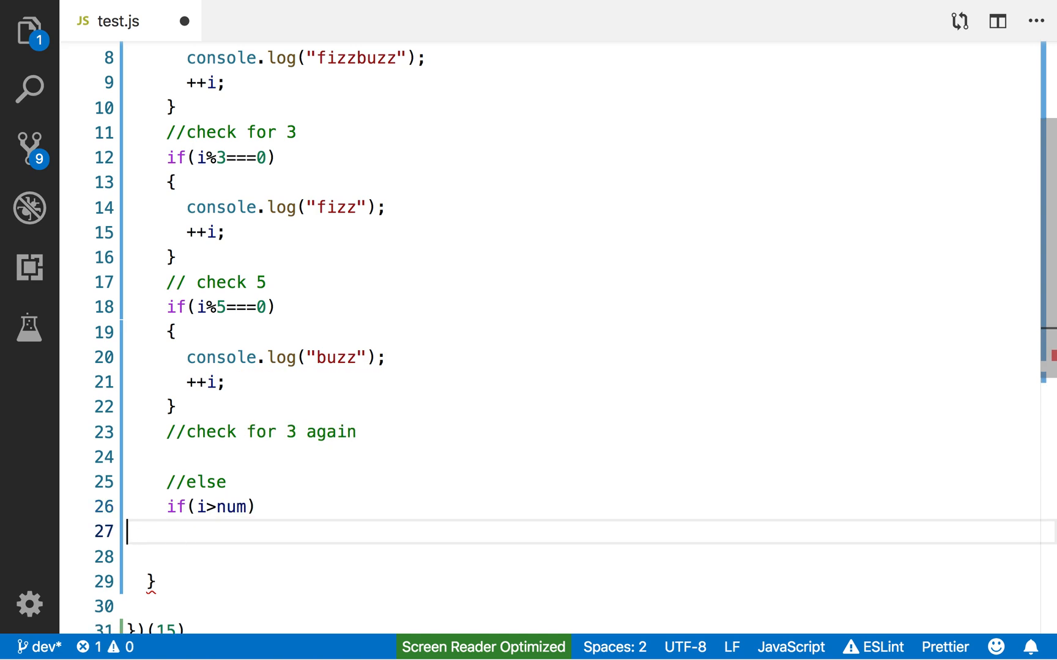
pyautogui.write('break')
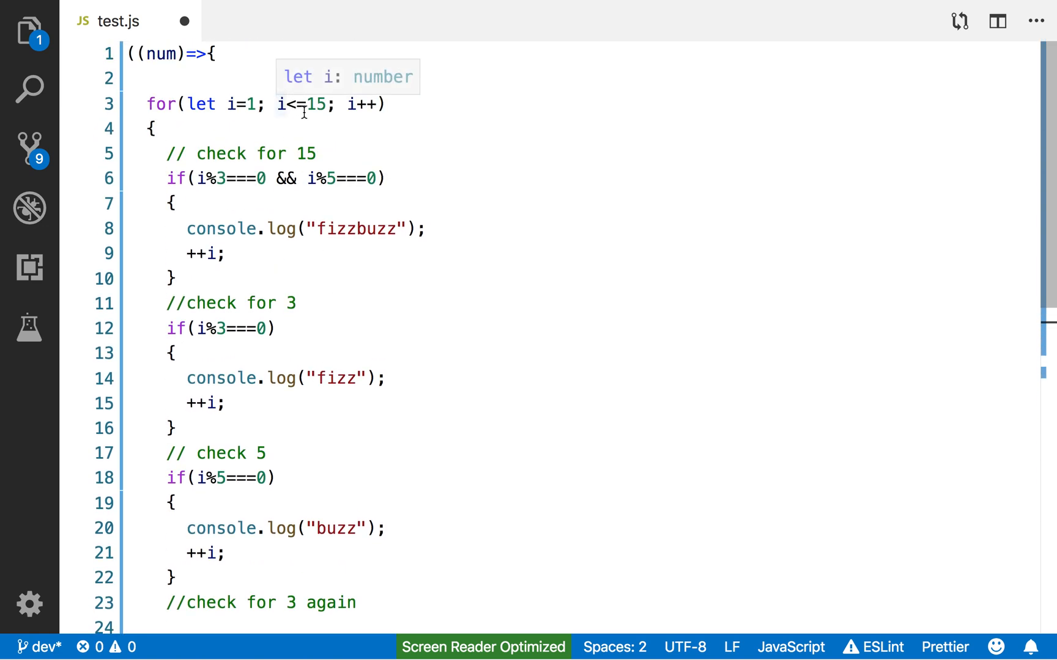
pyautogui.moveTo(354, 386)
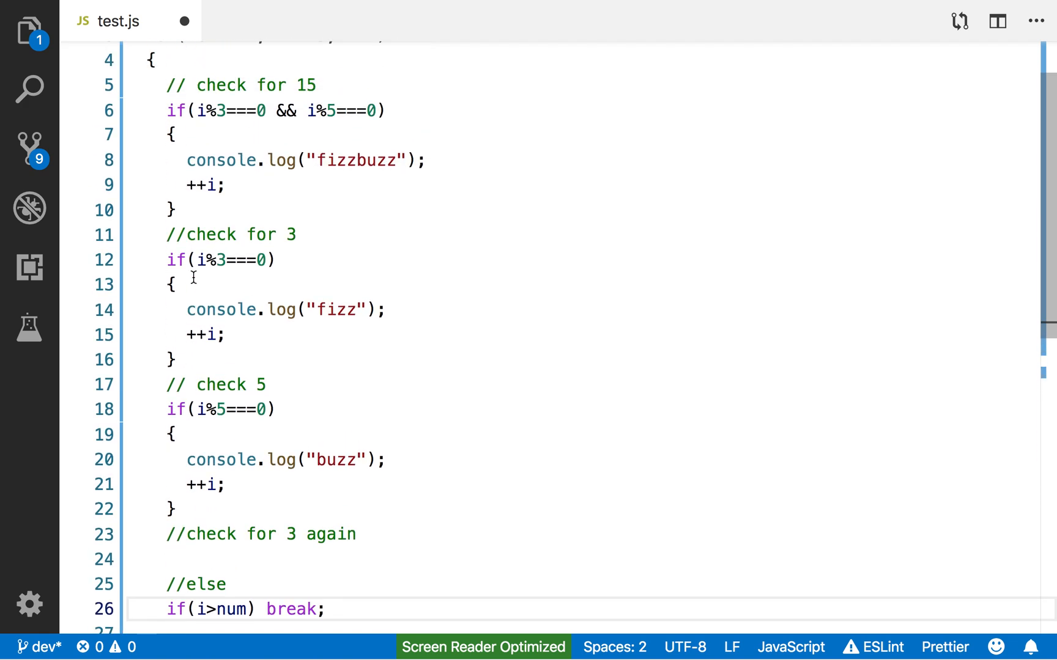
pyautogui.moveTo(325, 130)
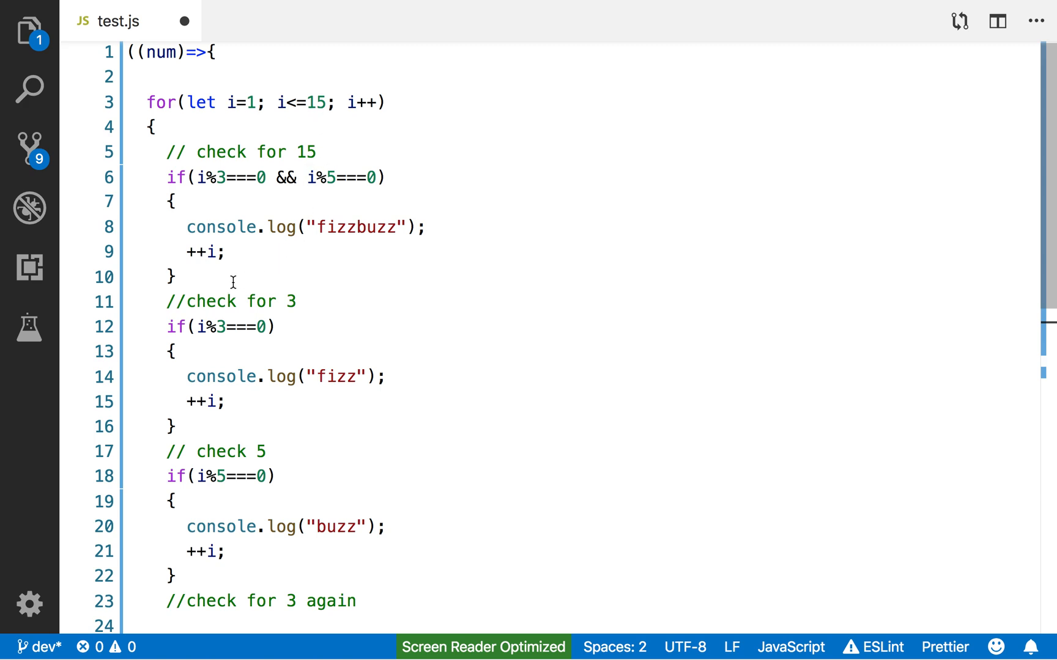
pyautogui.moveTo(387, 238)
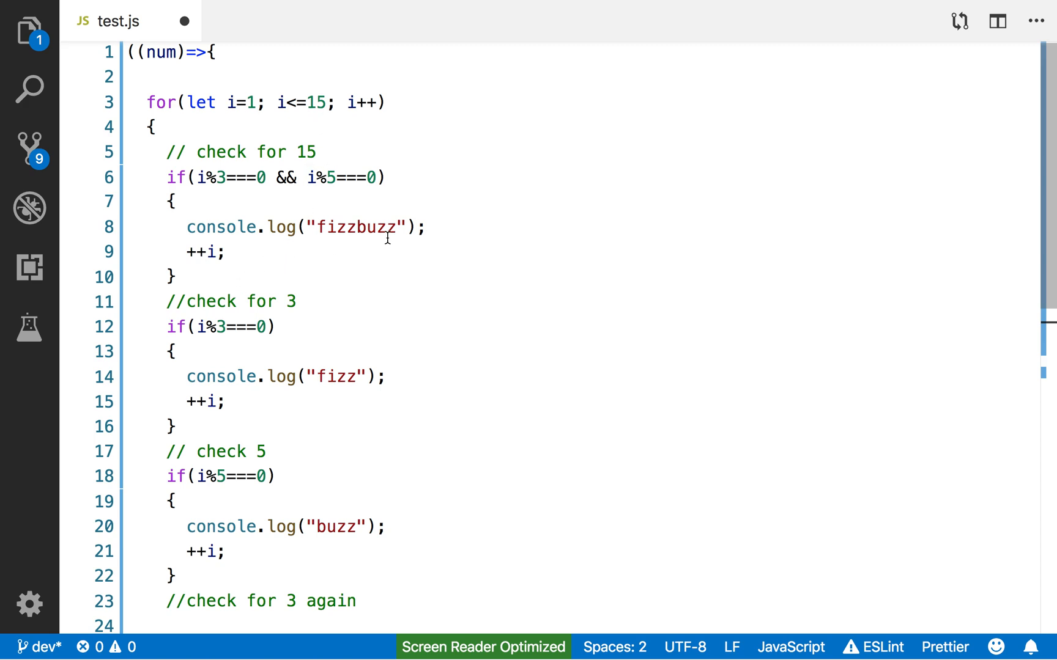
pyautogui.moveTo(241, 355)
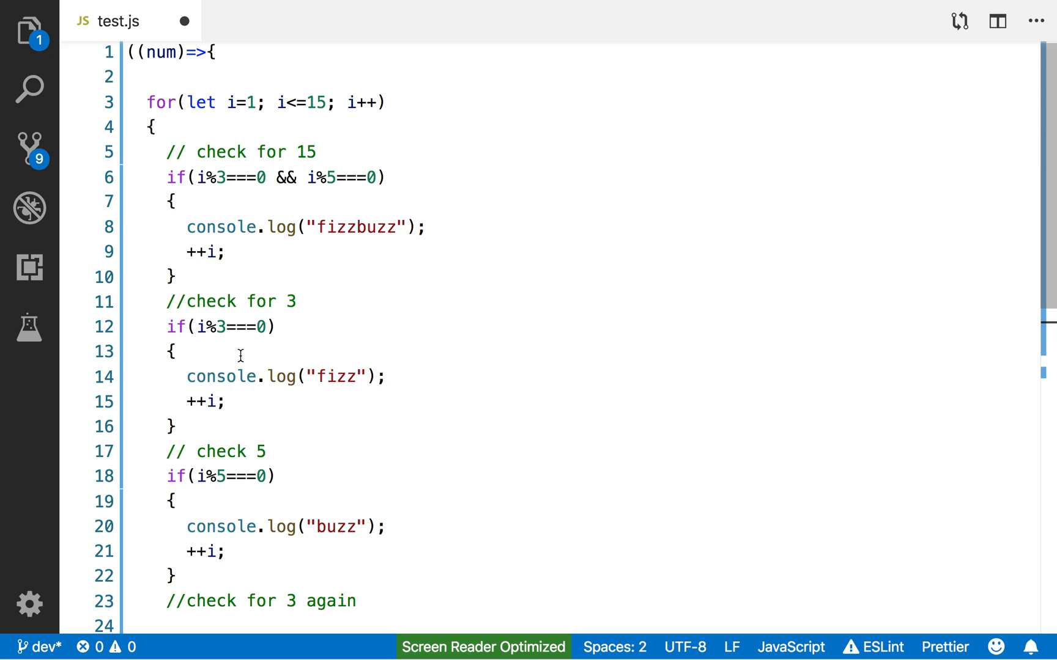
pyautogui.moveTo(296, 404)
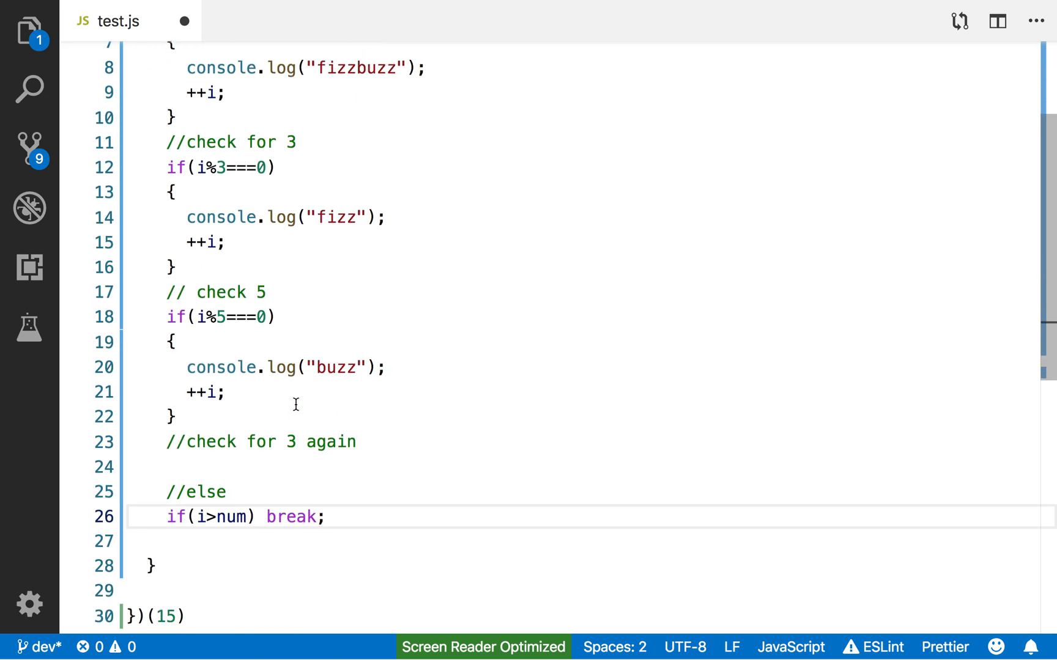
pyautogui.moveTo(223, 343)
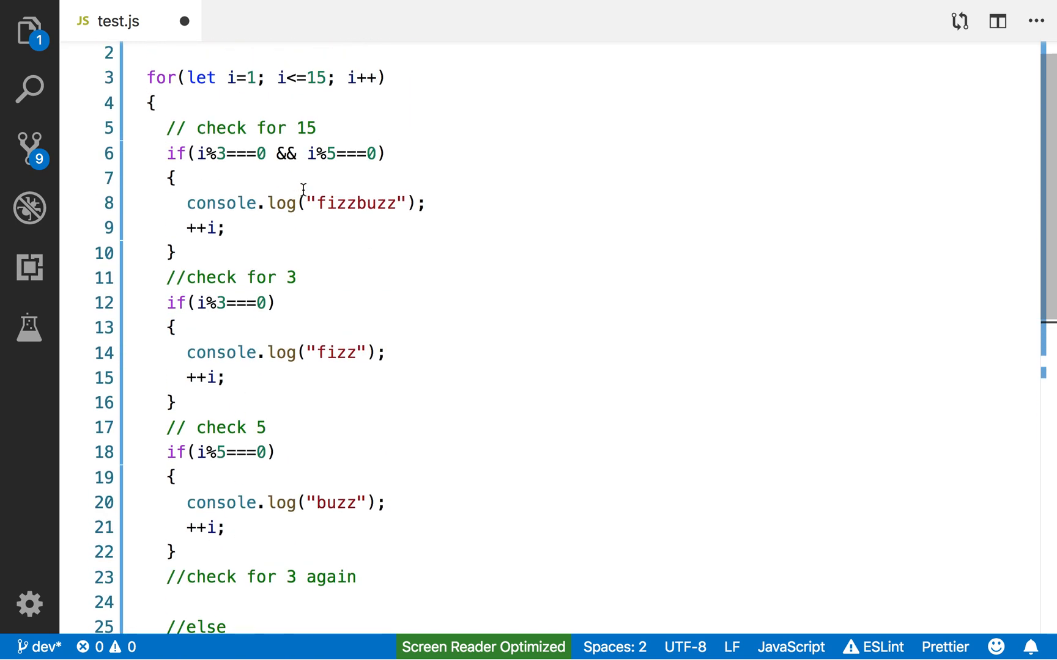
pyautogui.moveTo(327, 93)
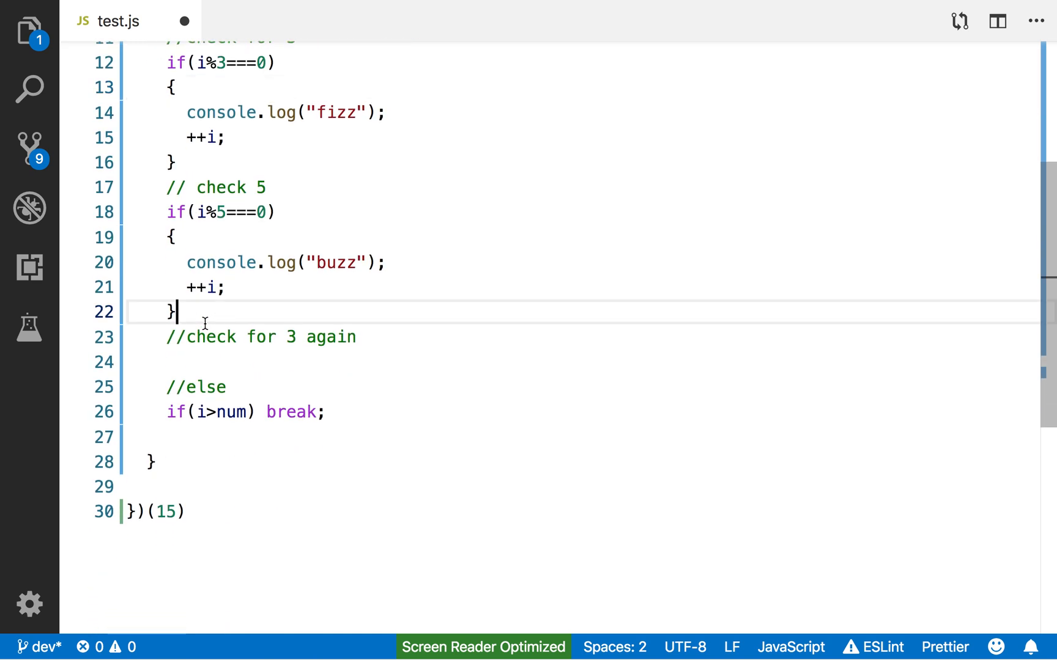
pyautogui.moveTo(316, 406)
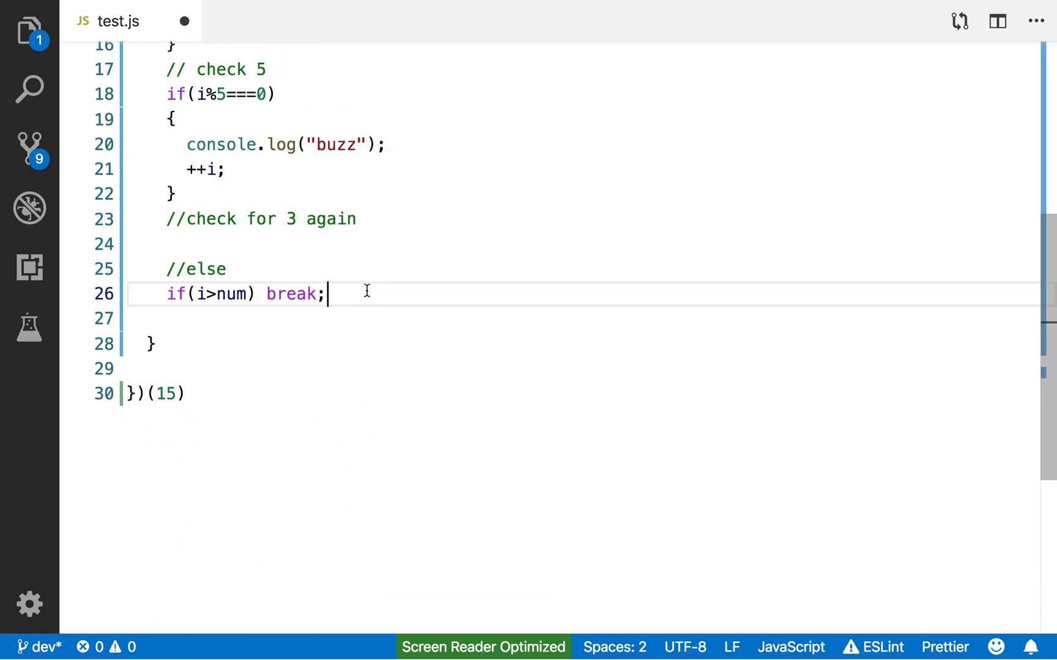
# Complete the final fallback line as else console.log(i);.
pyautogui.write('cons')
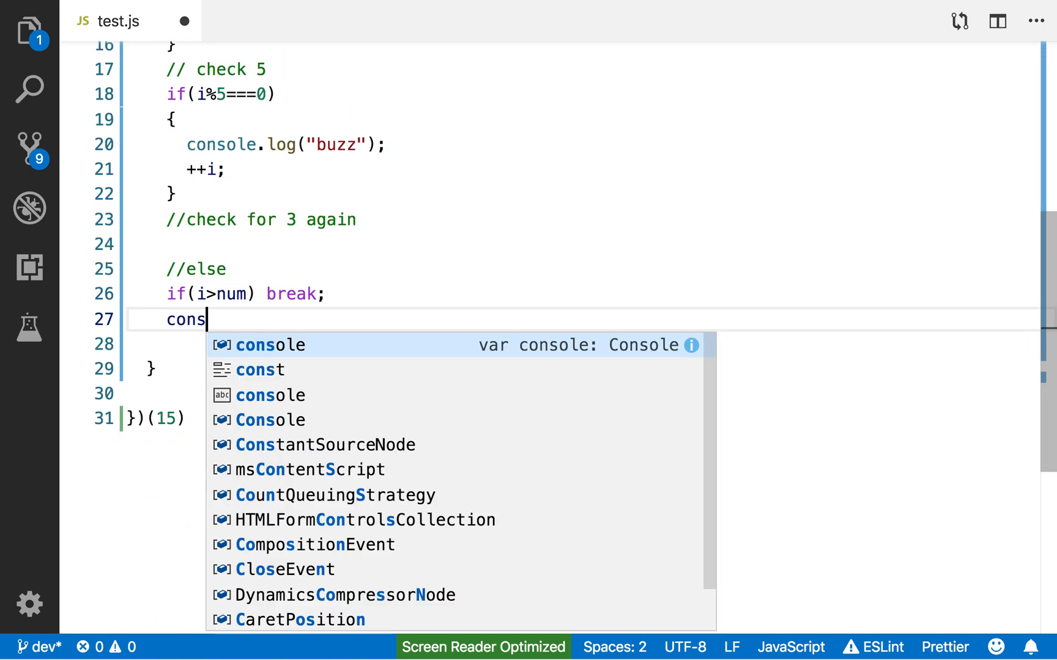
pyautogui.write('else')
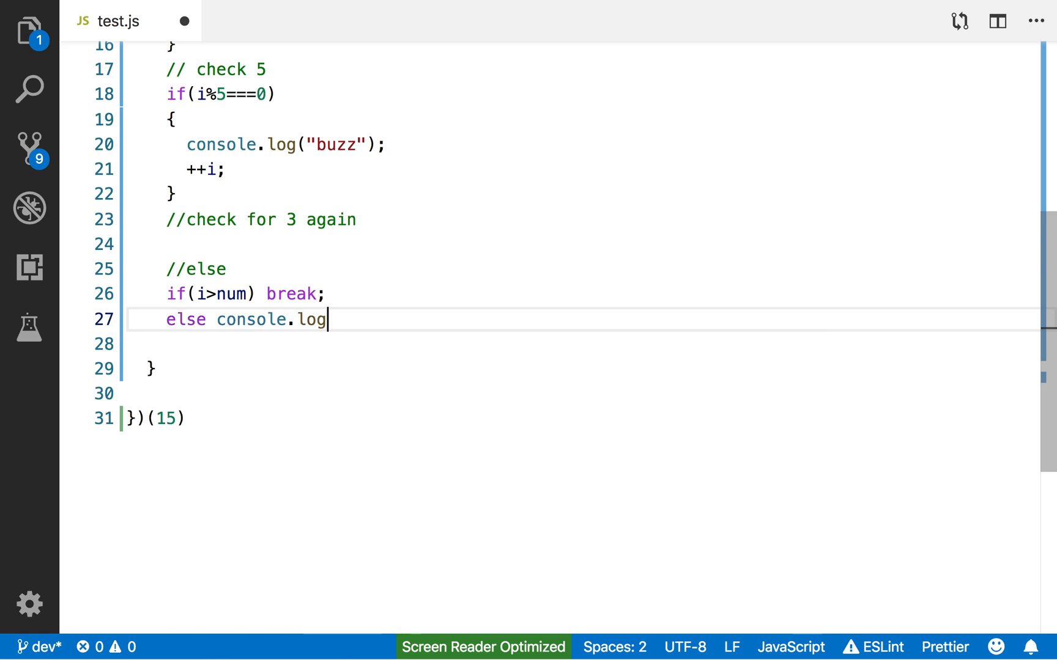
pyautogui.write('(i);')
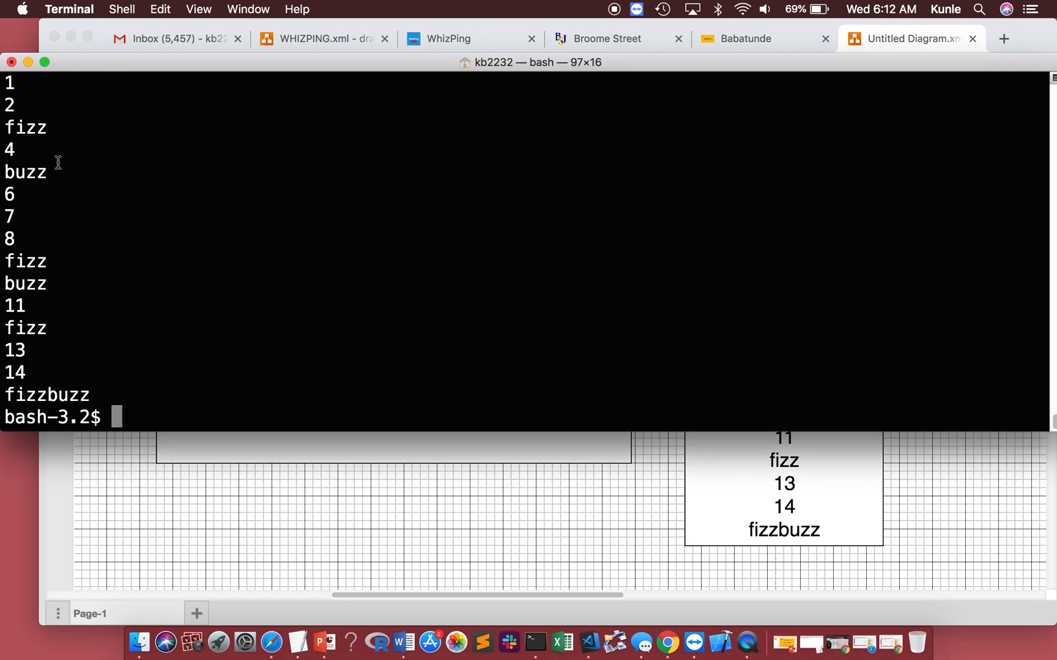
pyautogui.moveTo(26, 157)
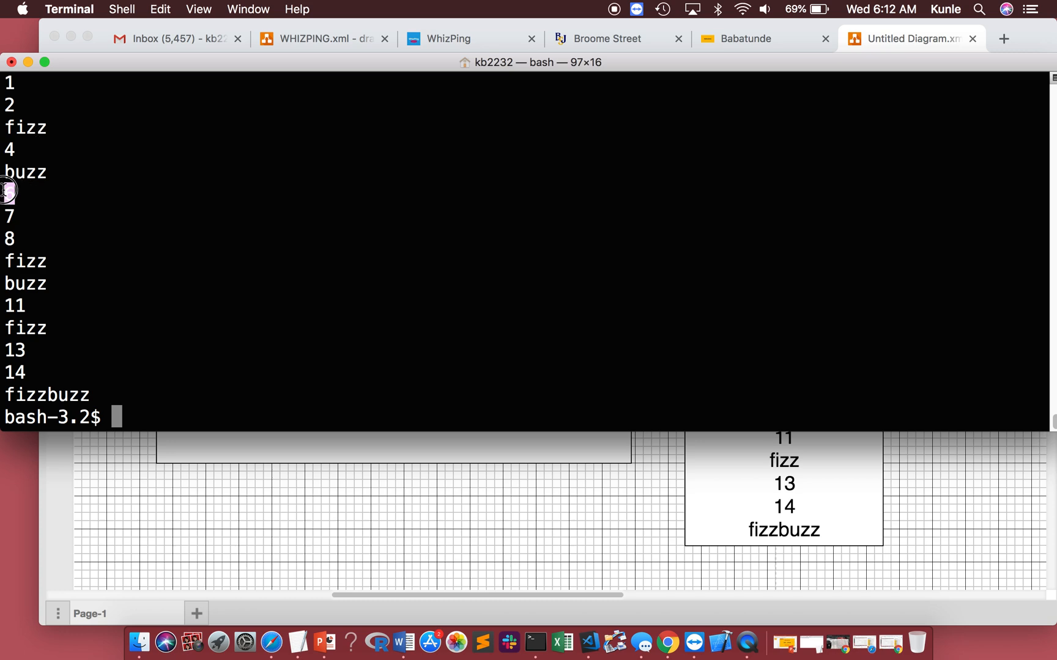
# Review the Terminal output, highlighting that 6 printed as a number instead of fizz.
pyautogui.click(907, 39)
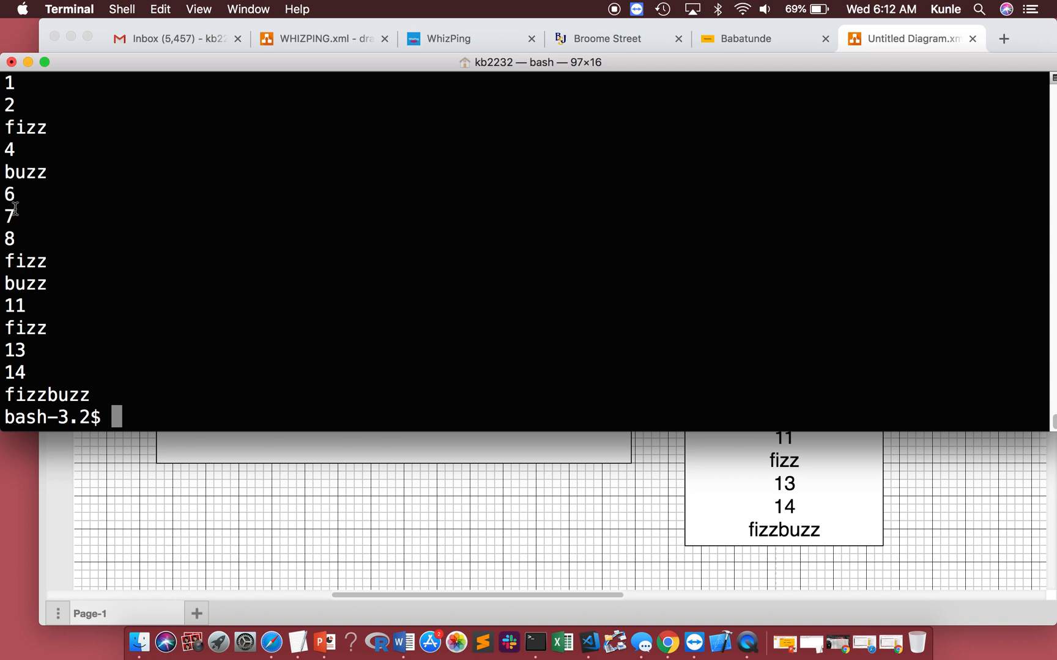
pyautogui.moveTo(34, 400)
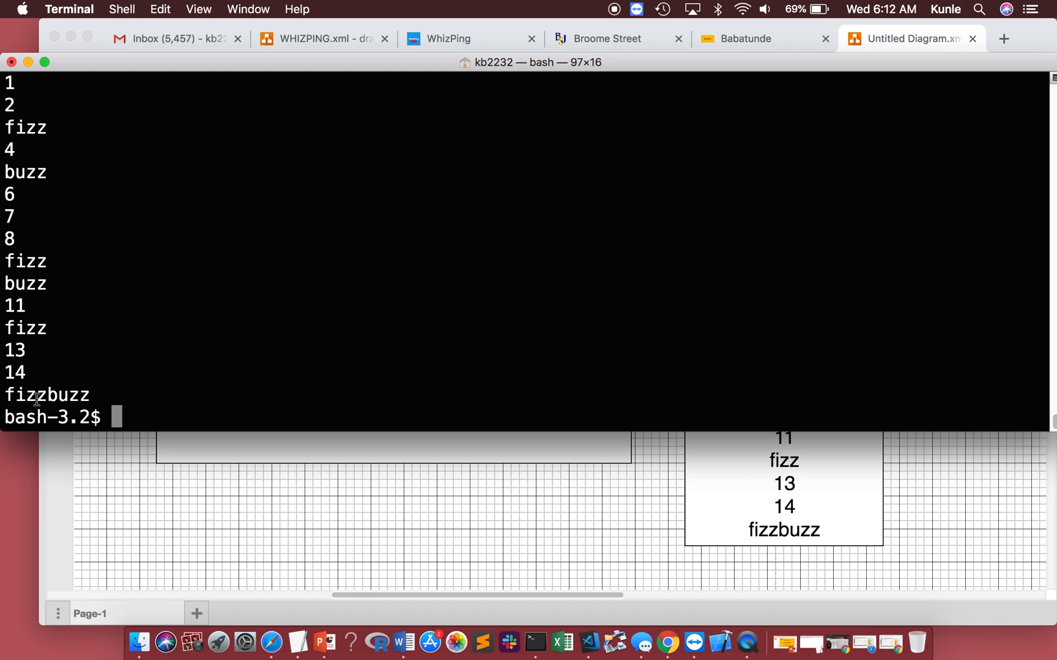
pyautogui.moveTo(25, 128); pyautogui.dragTo(88, 396)
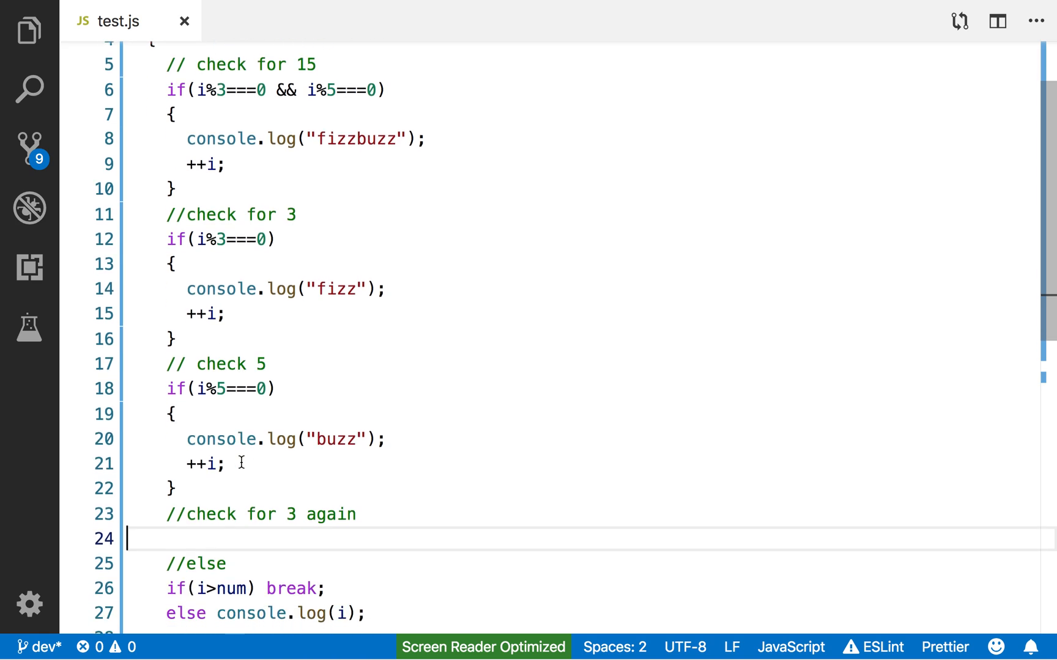
# Scroll back through test.js and single out the check 5 block for explanation.
pyautogui.scroll(3)
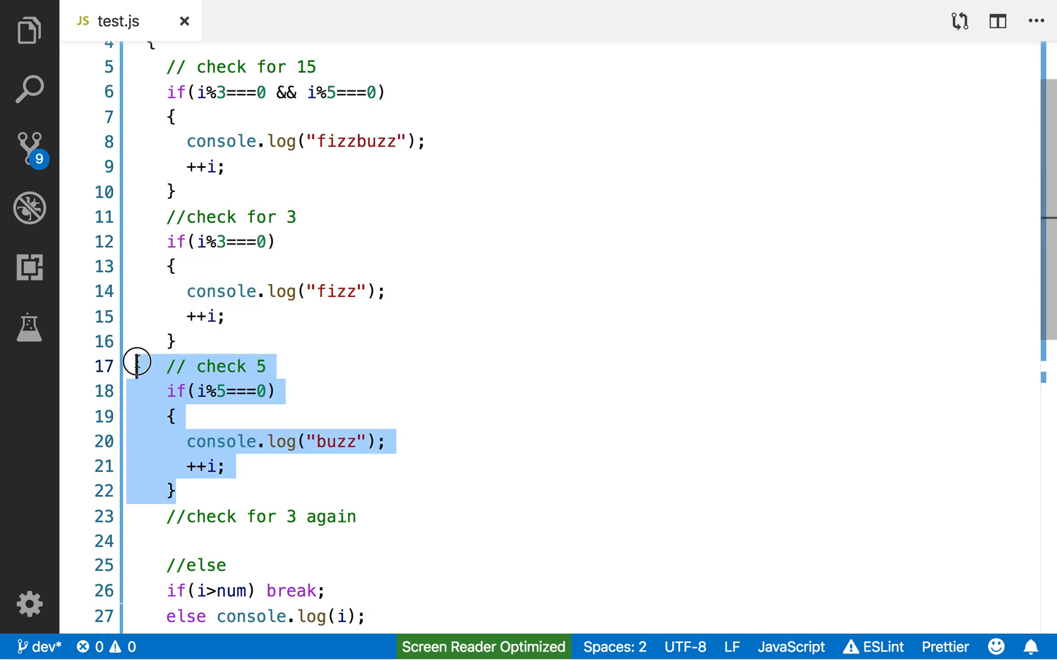
pyautogui.click(187, 467)
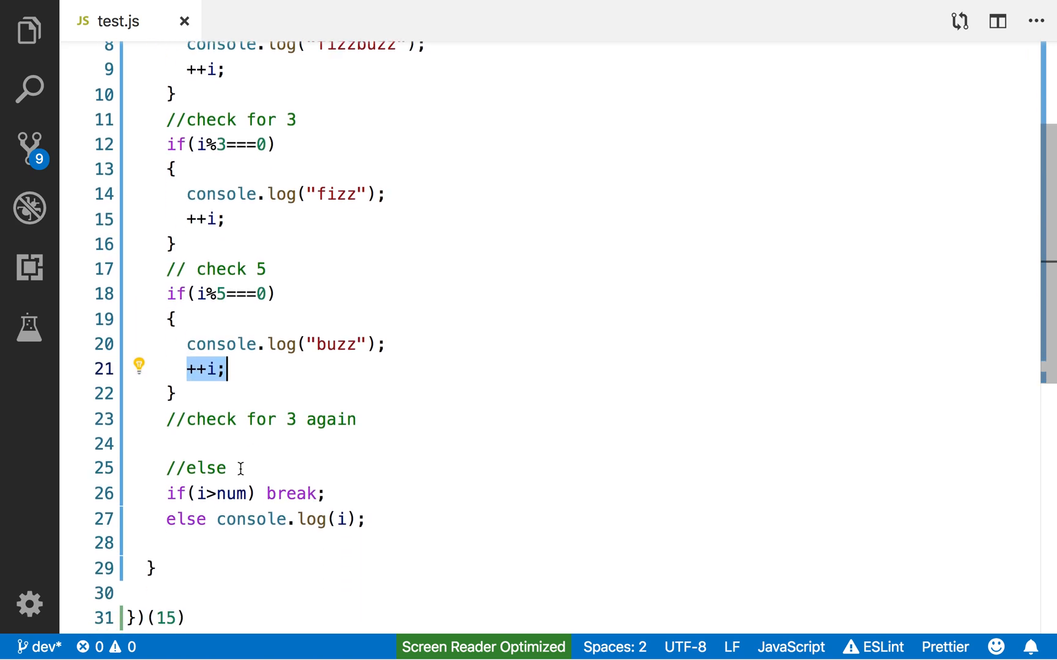
pyautogui.moveTo(248, 452)
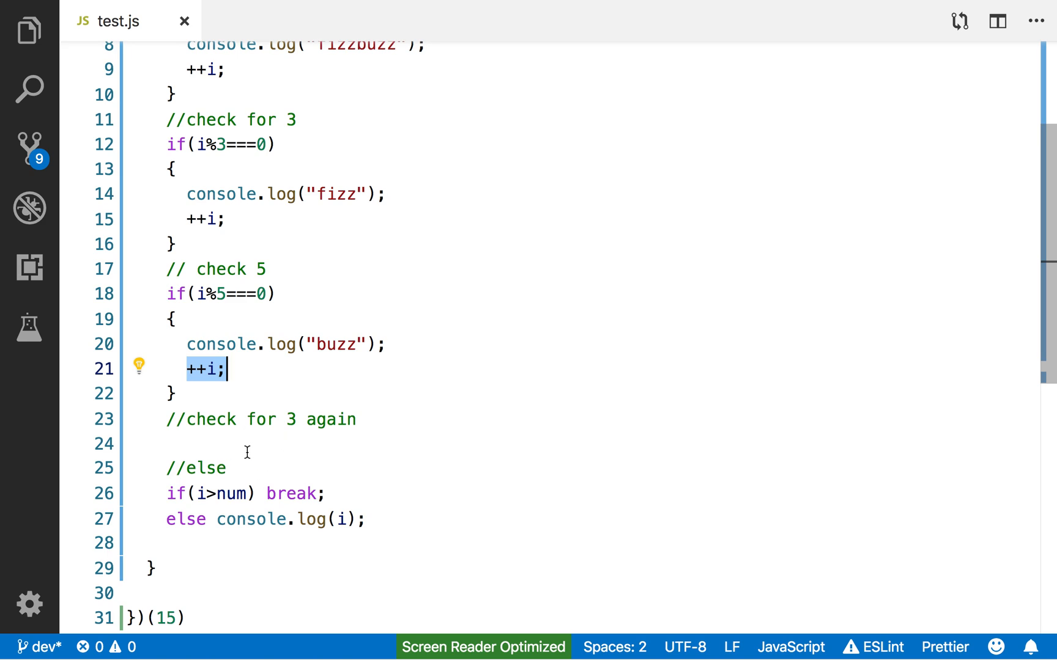
pyautogui.moveTo(381, 519)
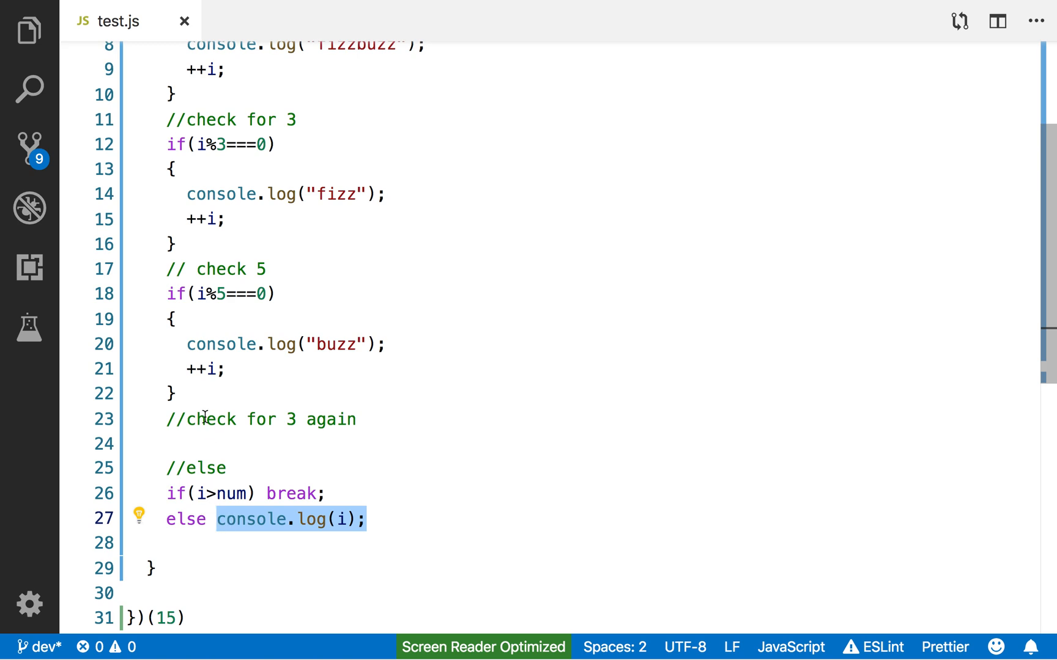
pyautogui.moveTo(195, 393)
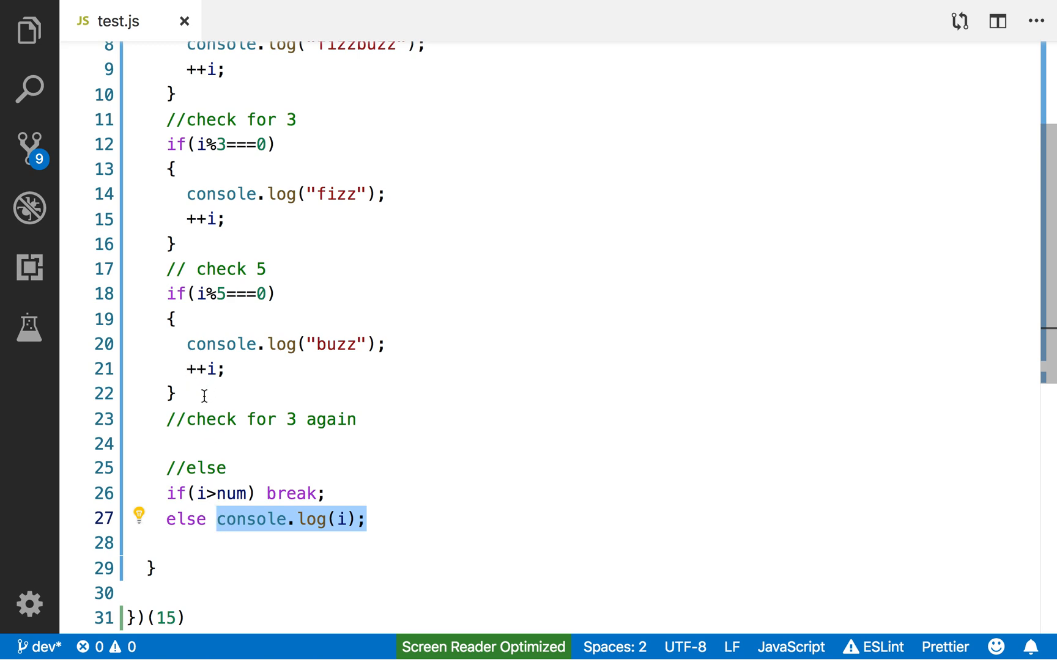
pyautogui.moveTo(208, 174)
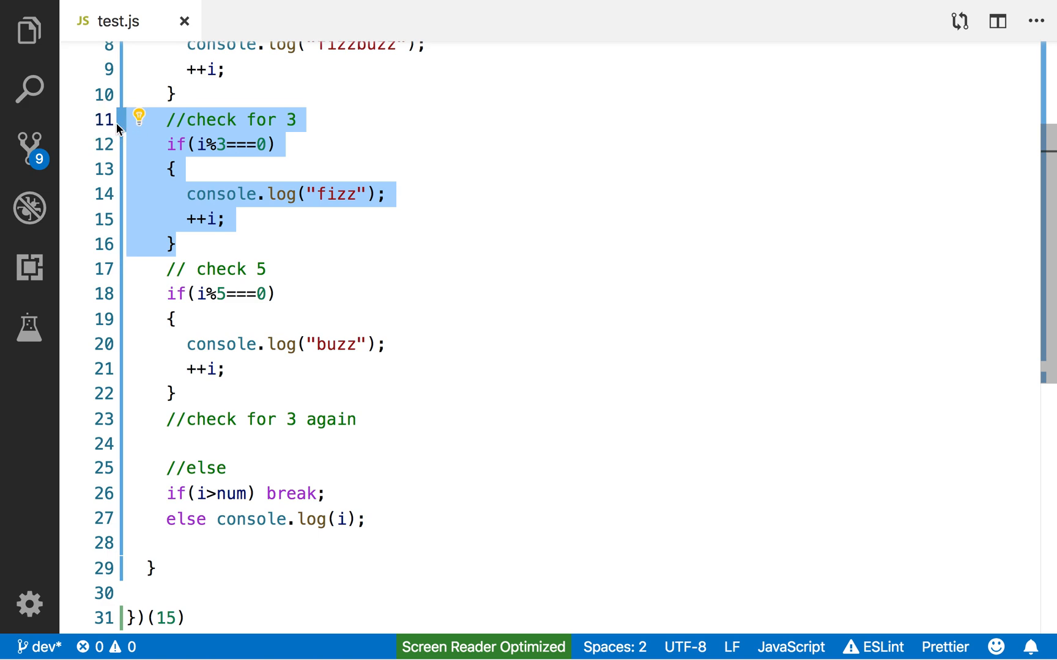
# Paste a copy of the fizz block under the check-for-3-again comment and review below.
pyautogui.click(196, 446)
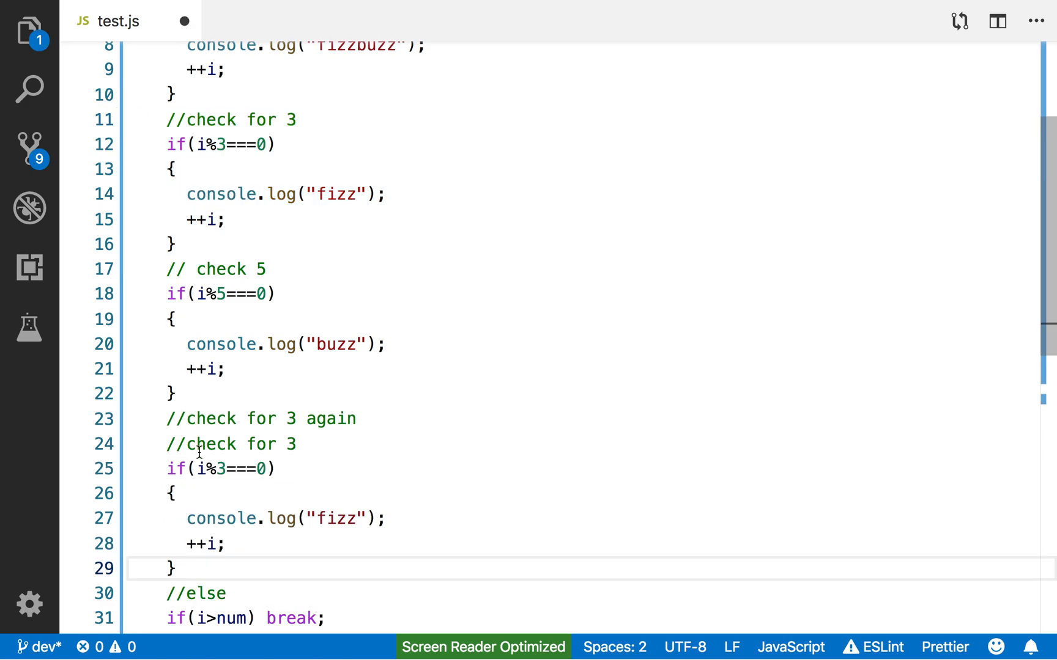
pyautogui.moveTo(254, 176)
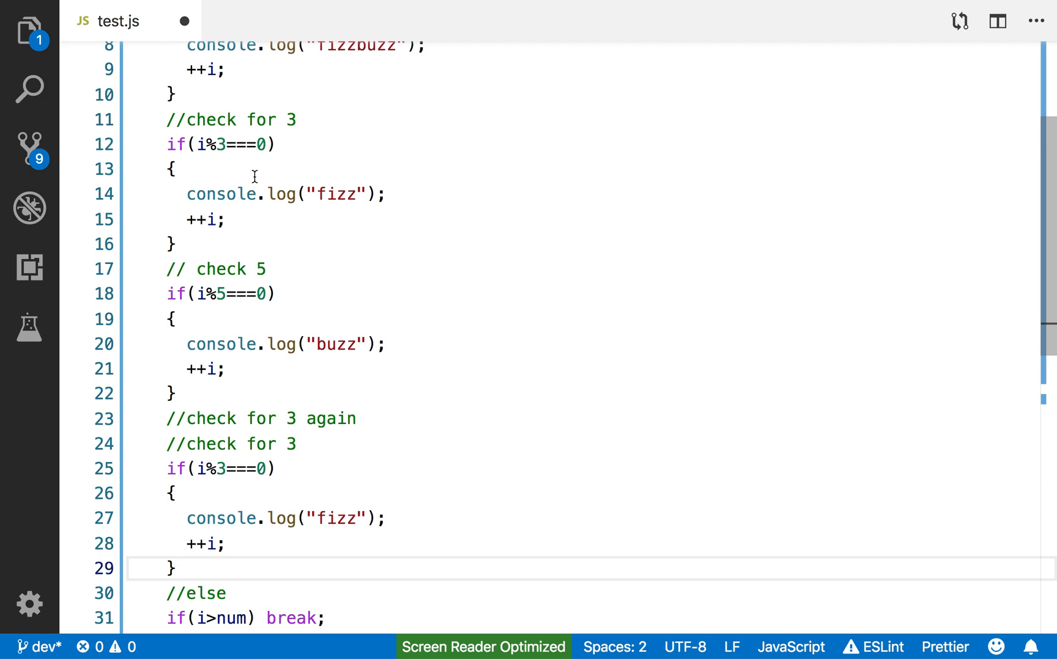
pyautogui.moveTo(245, 320)
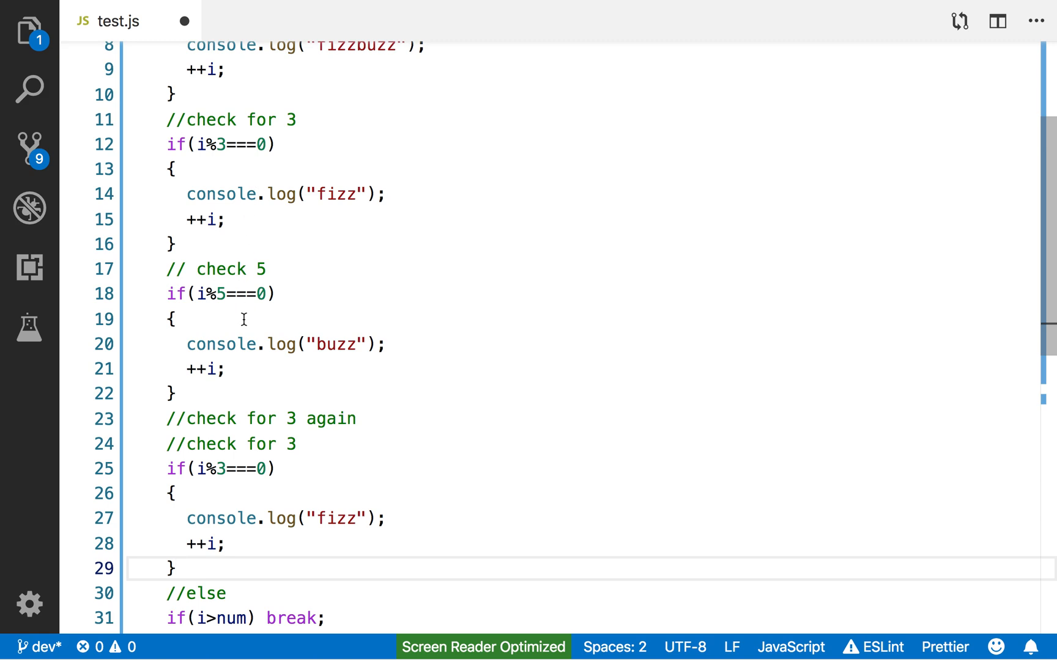
pyautogui.moveTo(256, 249)
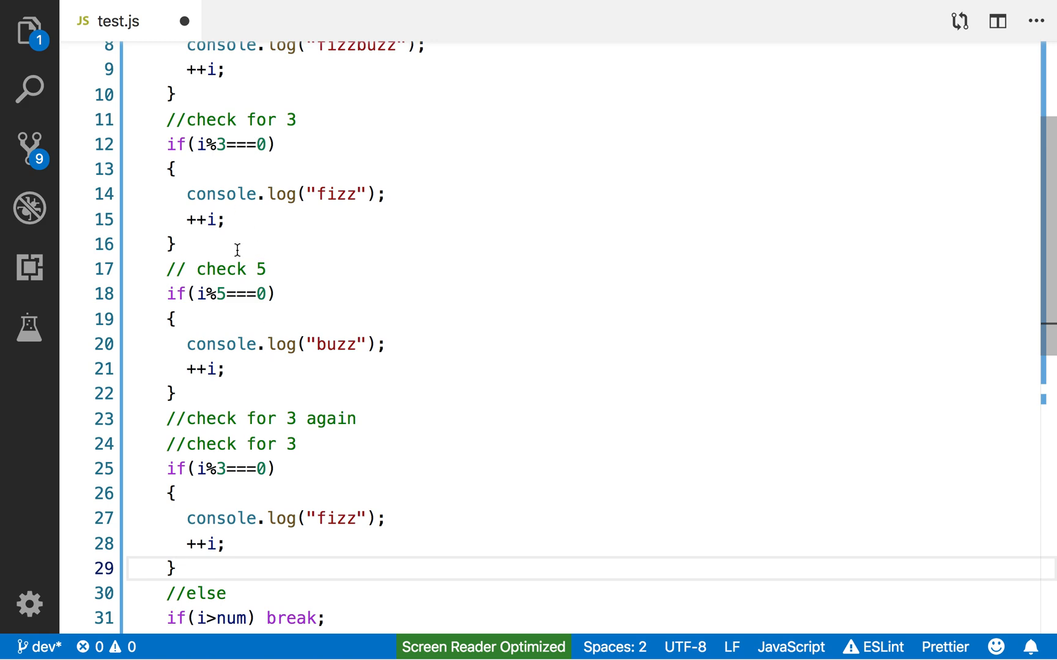
pyautogui.moveTo(286, 467)
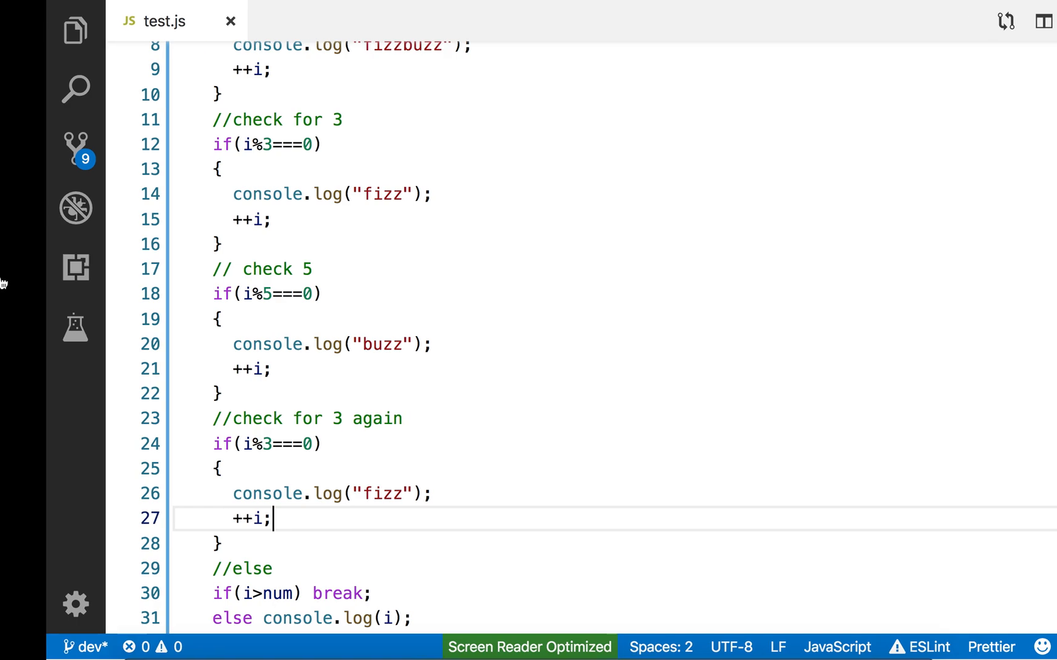
pyautogui.scroll(-3)
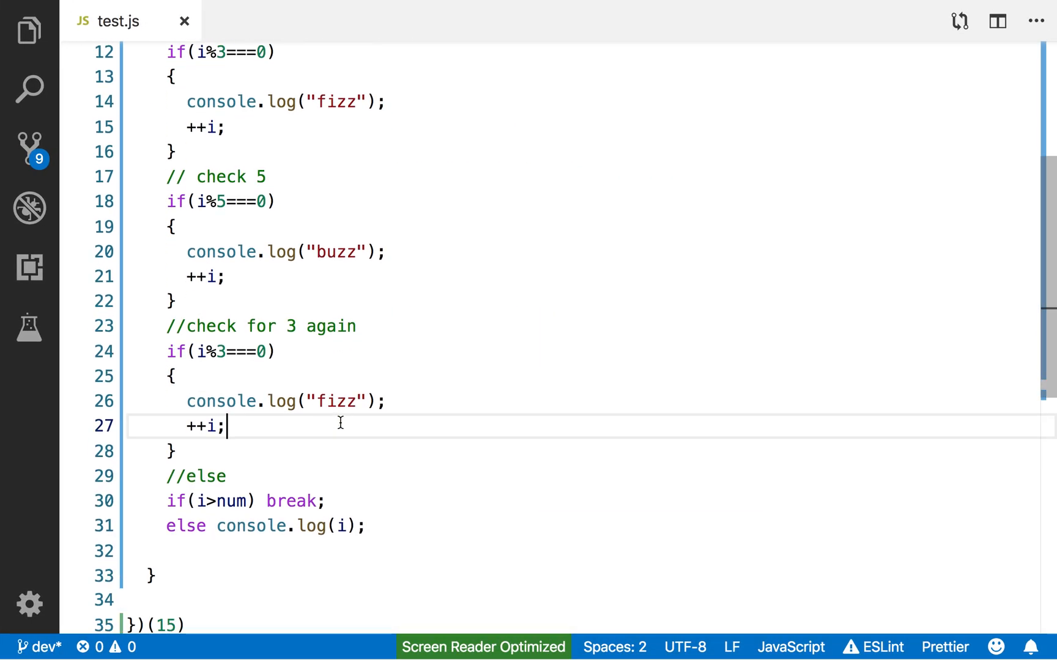
pyautogui.scroll(-3)
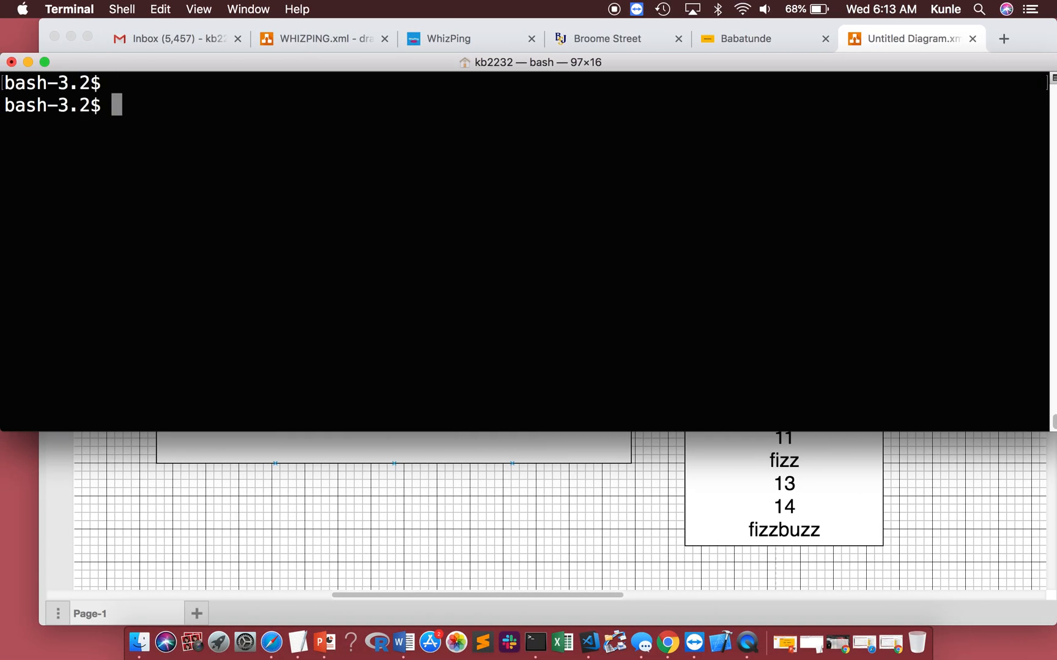
# Change the call argument to 45 and run node test.js in Terminal.
pyautogui.press('Return')
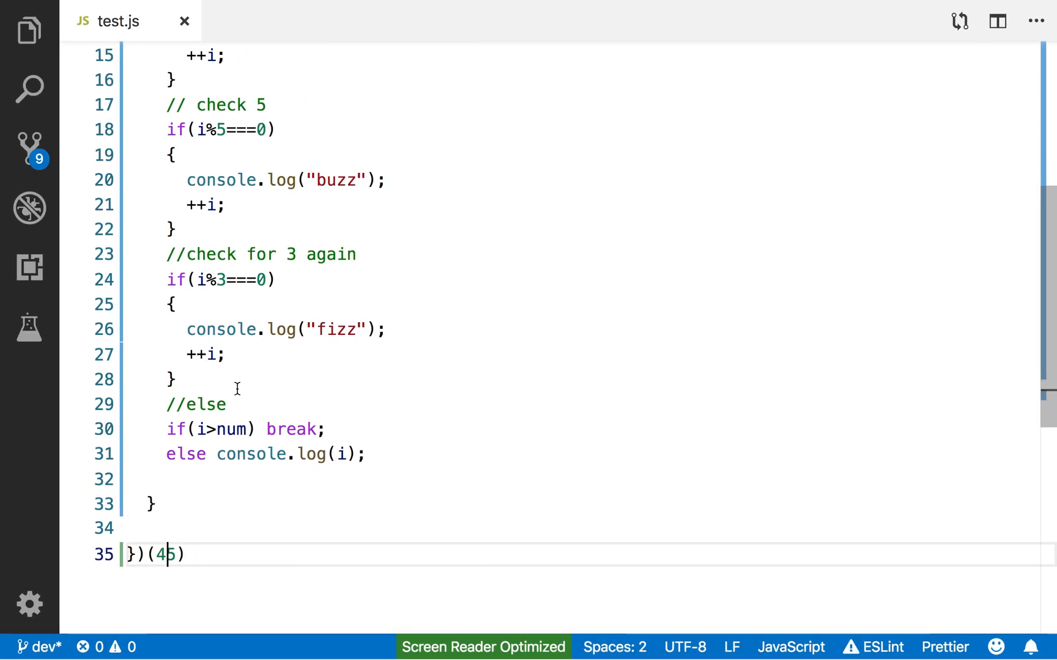
pyautogui.scroll(3)
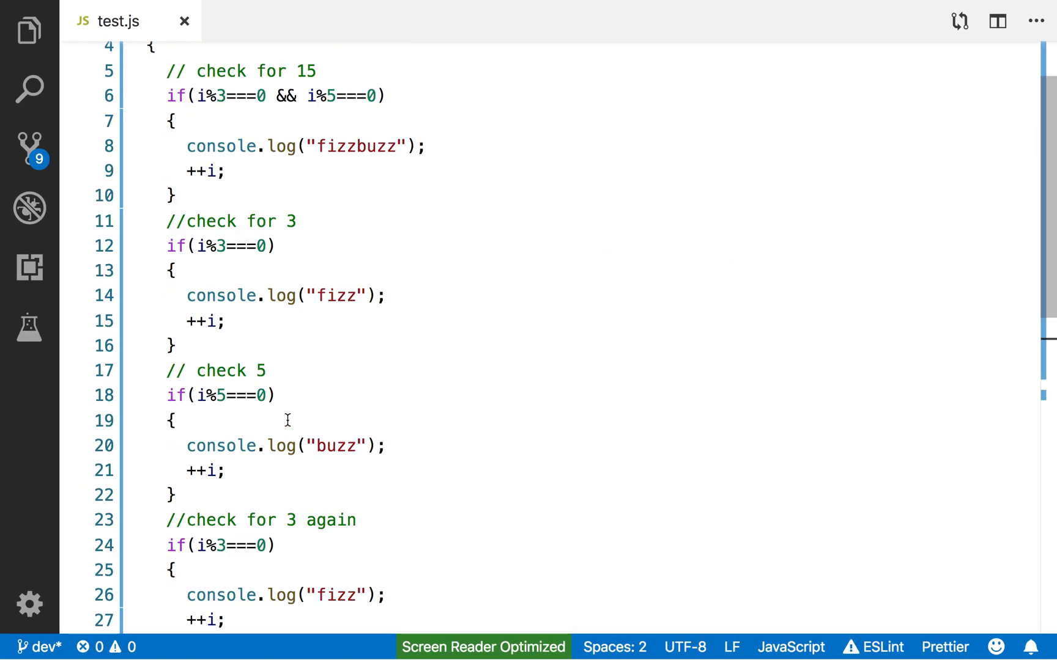
pyautogui.scroll(-3)
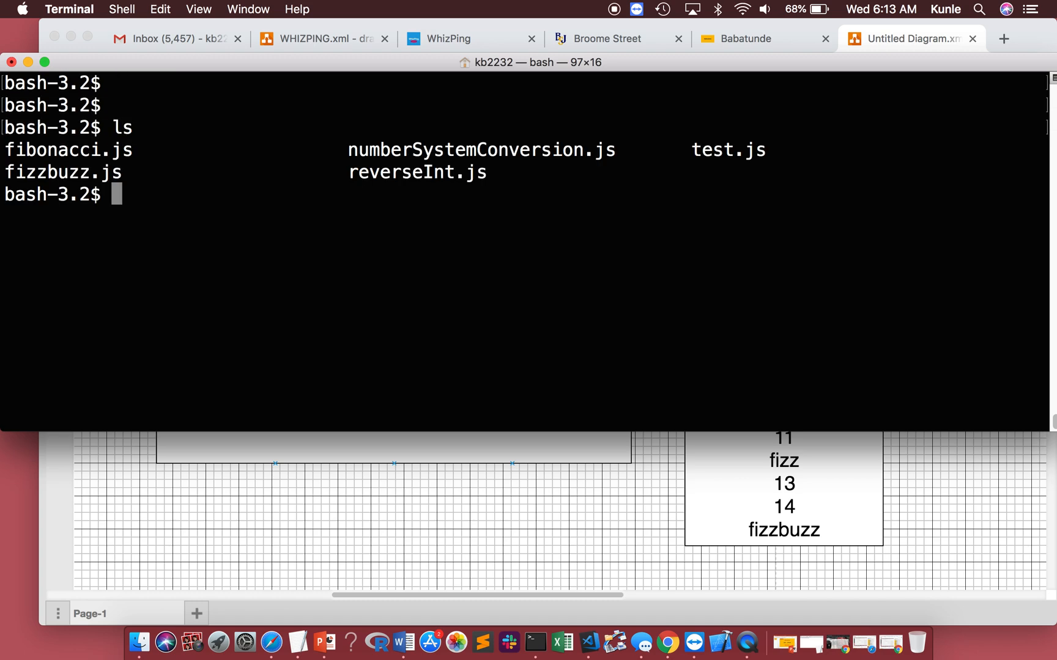
pyautogui.write('node test.js')
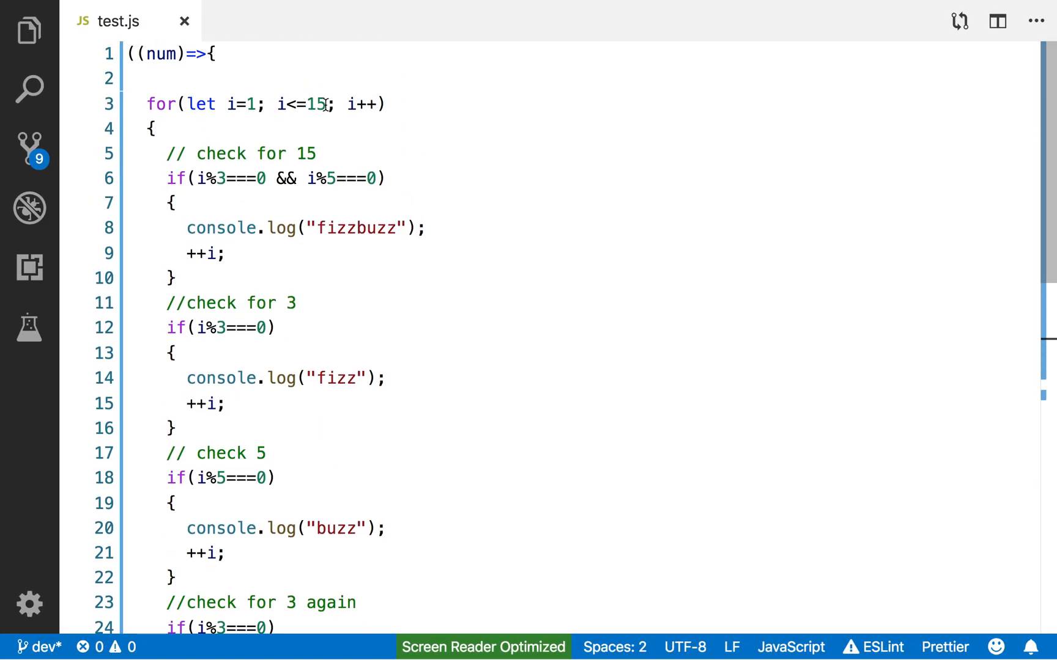
# Replace the hard-coded loop limit 15 with num and rerun node test.js to print results through 45.
pyautogui.press('Backspace')
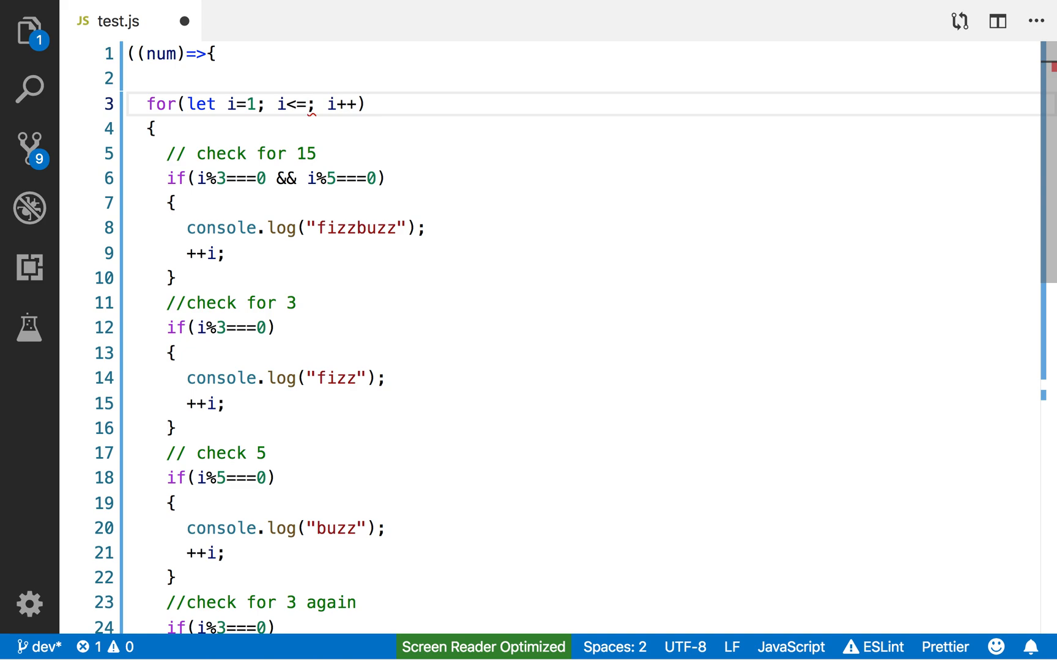
pyautogui.write('num')
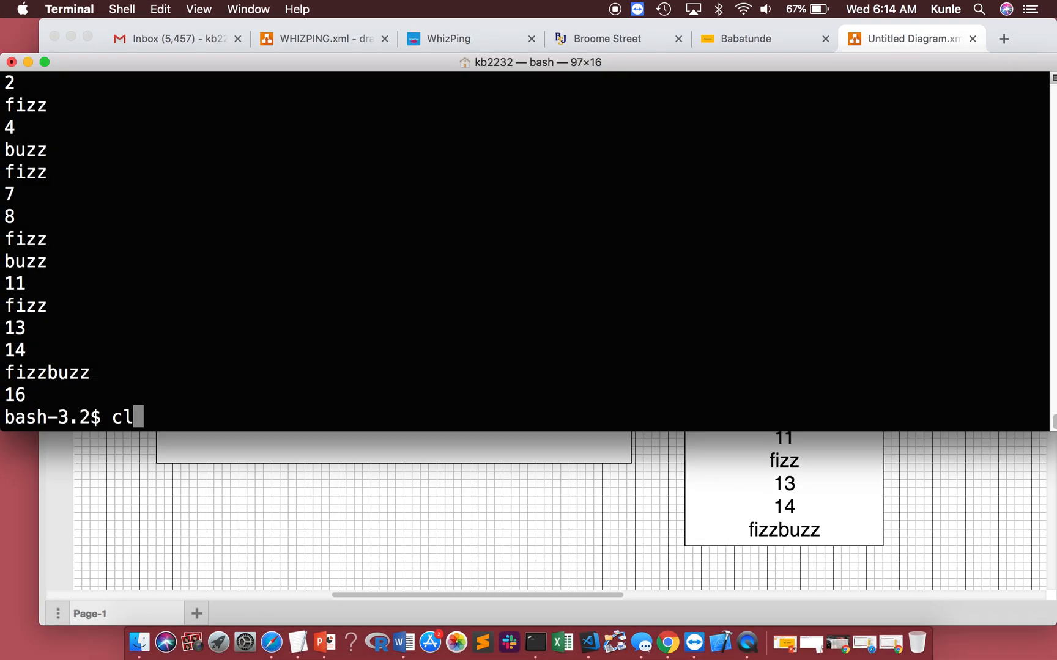
pyautogui.press('Enter')
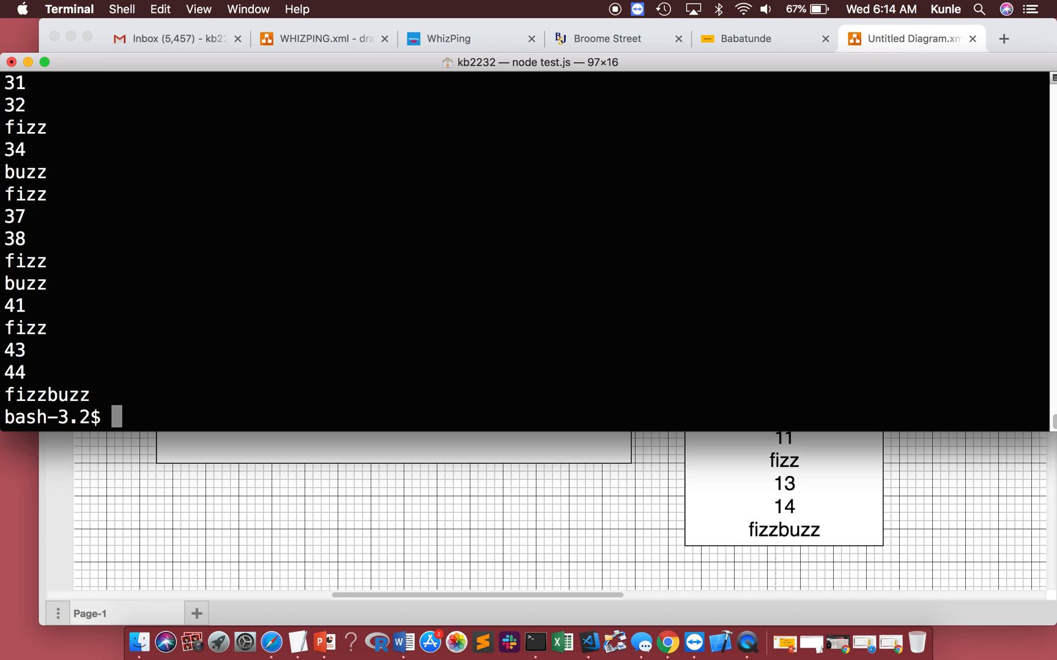